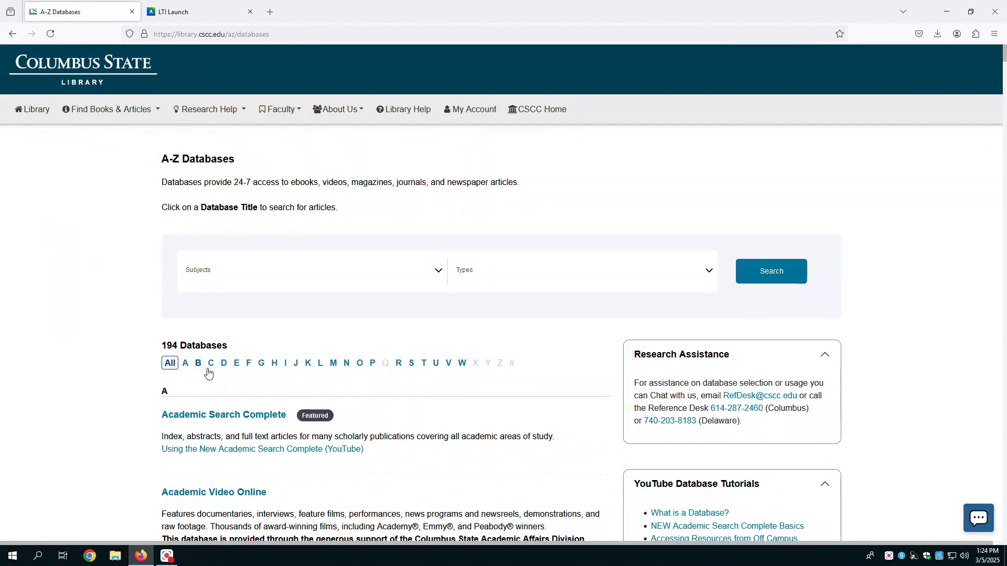
Filter the A-Z databases to letter C and open CINAHL Plus with Full Text.
{"action": "left_click", "coordinate": [211, 363]}
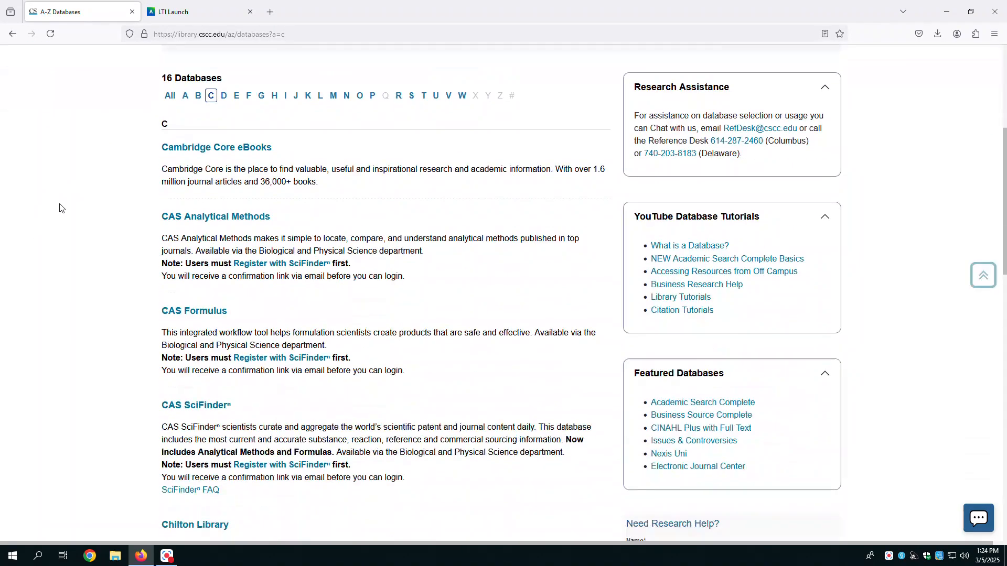
{"action": "scroll", "scroll_direction": "down", "scroll_amount": 3}
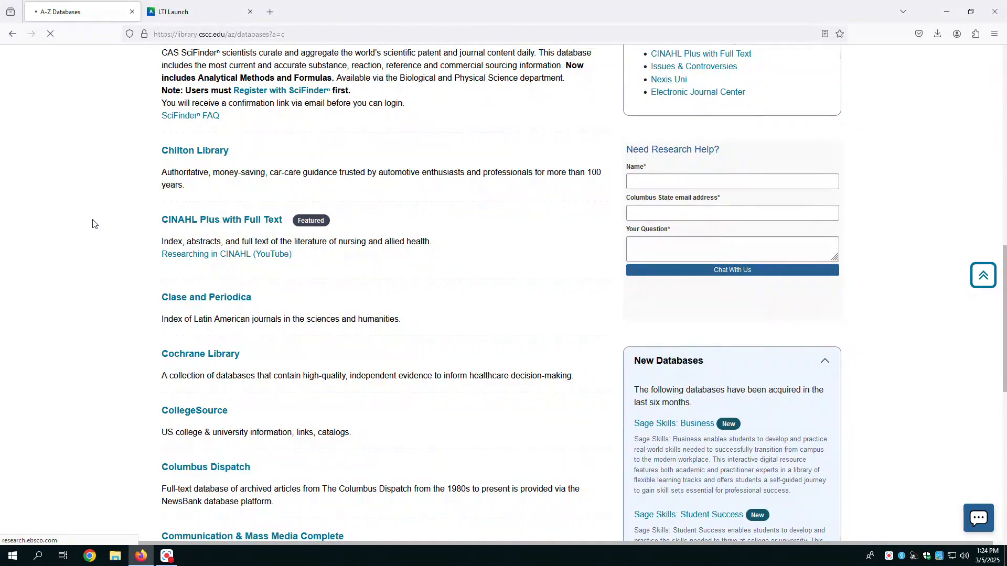
{"action": "left_click", "coordinate": [222, 219]}
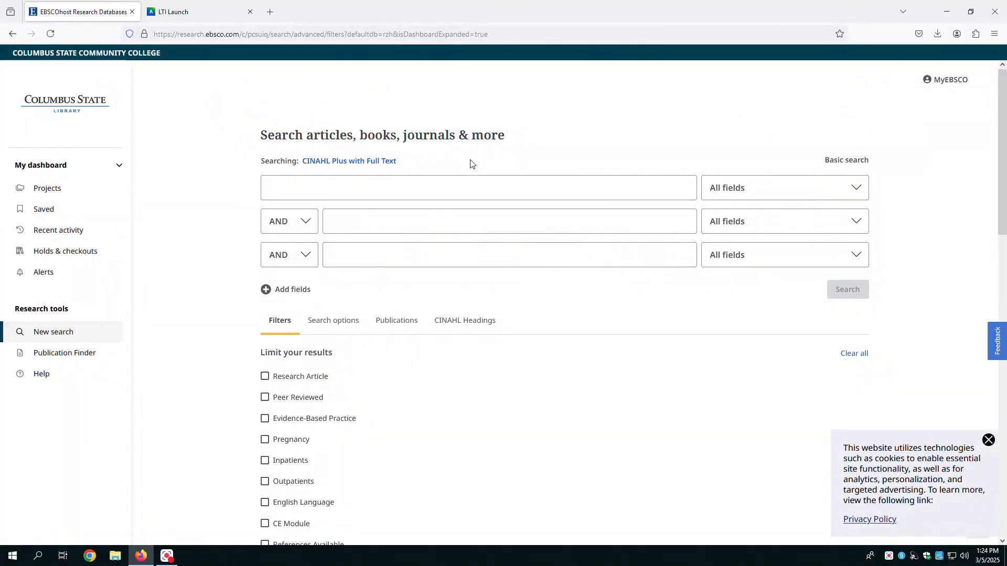
{"action": "mouse_move", "coordinate": [467, 163]}
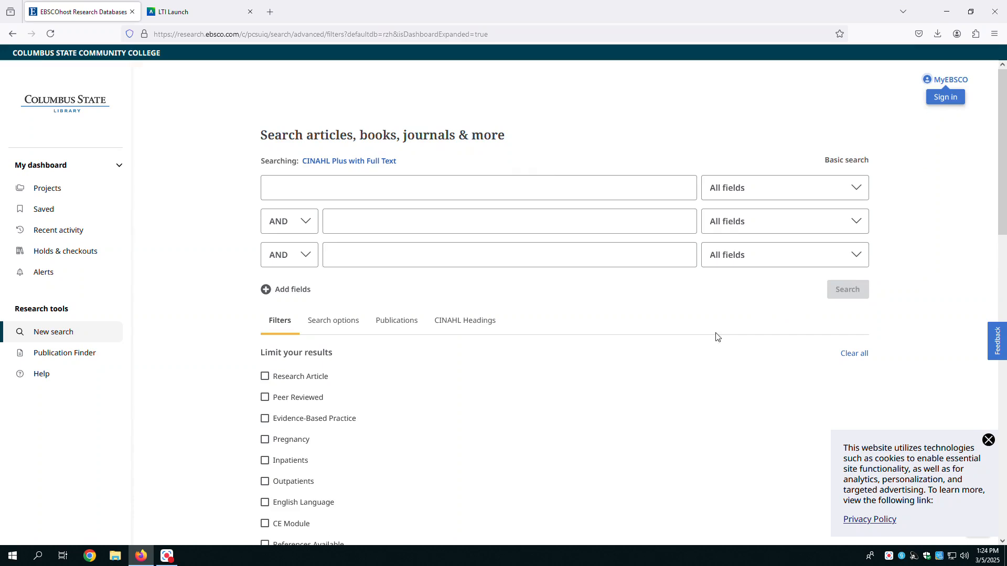
Dismiss the cookie privacy notice and return to the top of the advanced search page.
{"action": "scroll", "scroll_direction": "down", "scroll_amount": 3}
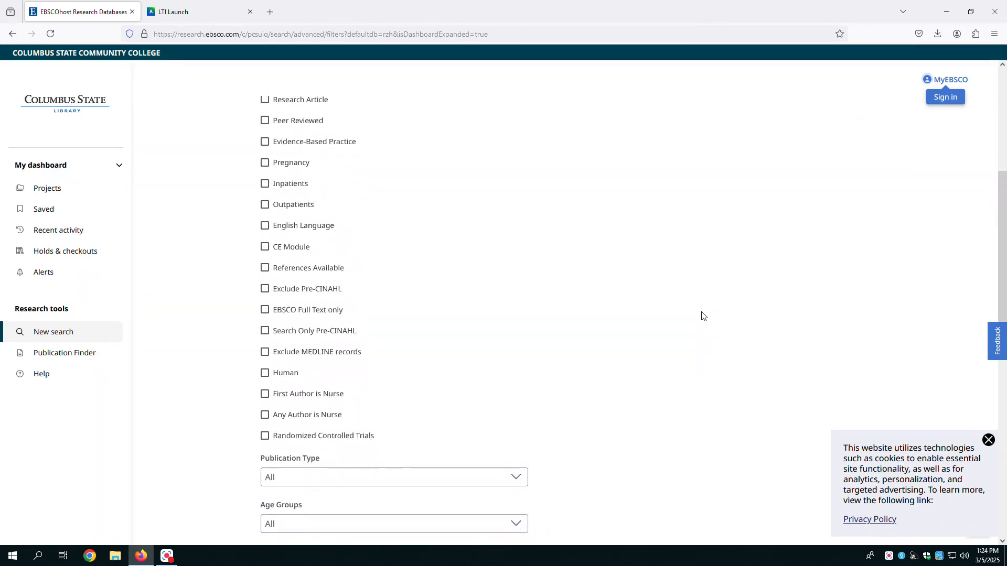
{"action": "scroll", "scroll_direction": "down", "scroll_amount": 3}
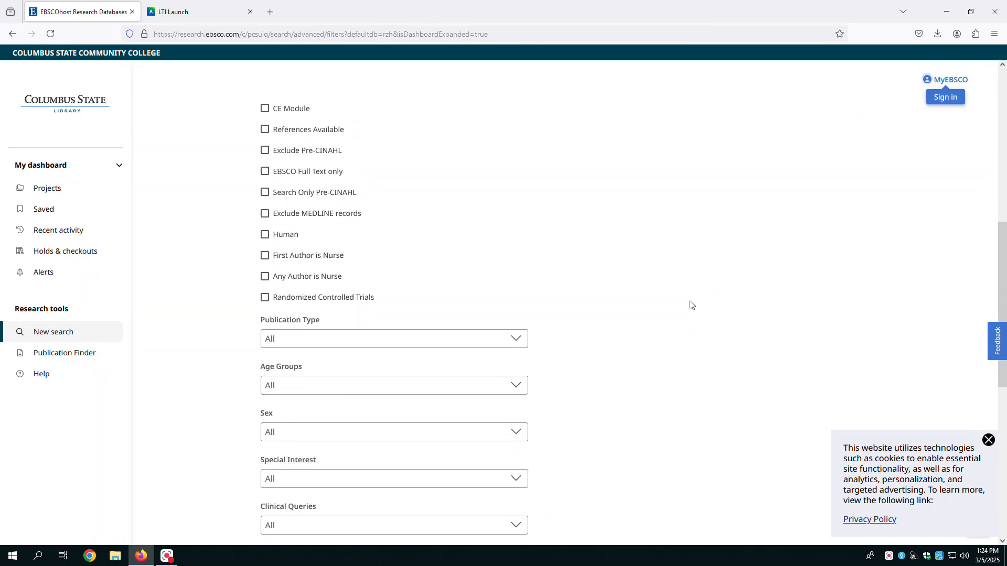
{"action": "left_click", "coordinate": [988, 440]}
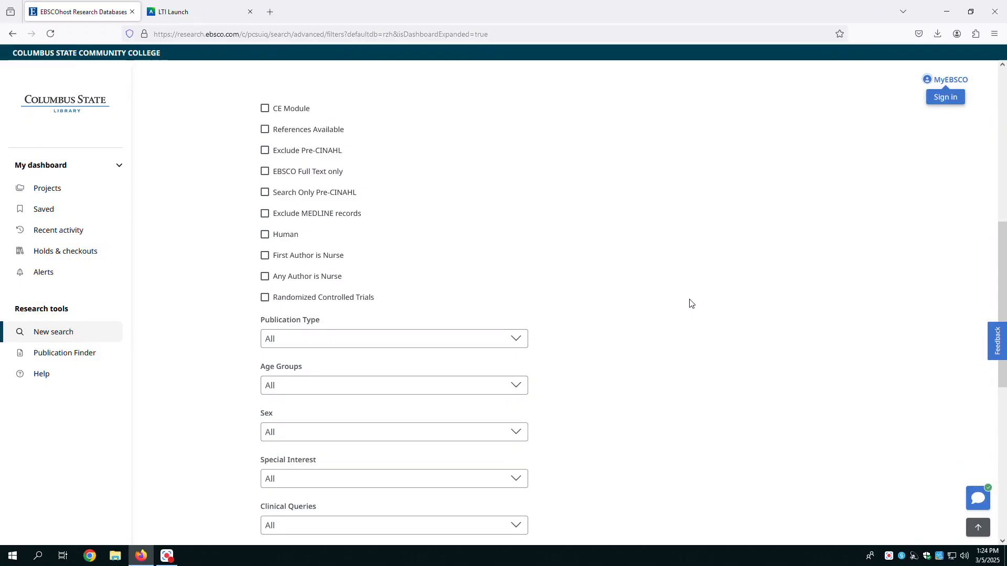
{"action": "scroll", "scroll_direction": "up", "scroll_amount": 3}
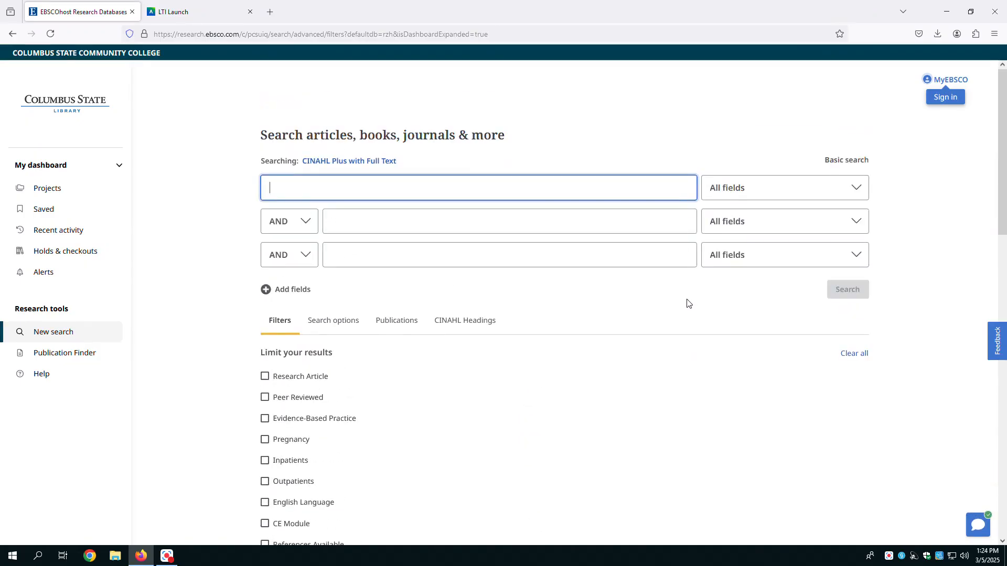
{"action": "mouse_move", "coordinate": [206, 189]}
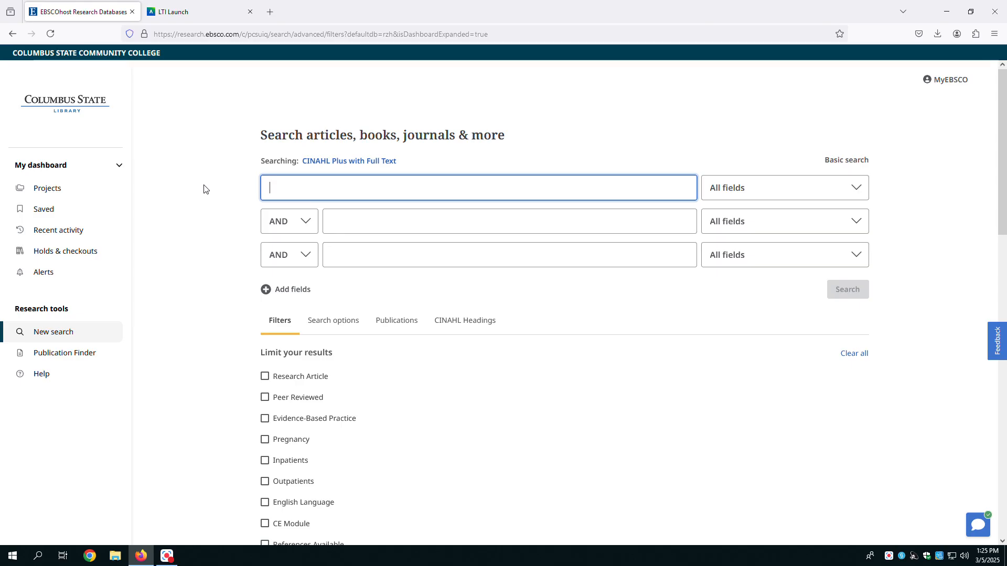
Enter 'asthma treatment' as the first search term, keeping AND as the combining operator.
{"action": "type", "text": "asthma"}
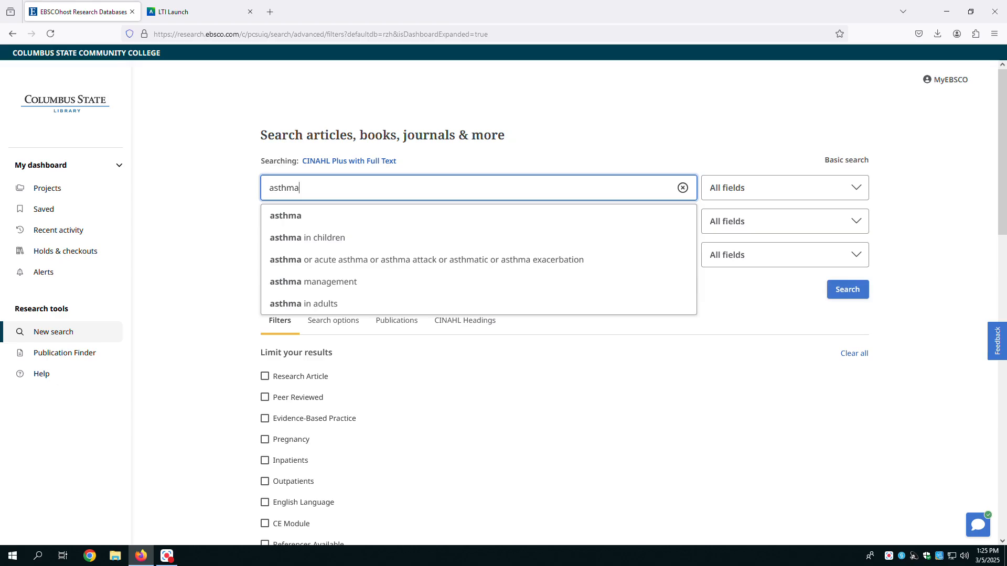
{"action": "type", "text": "treatment"}
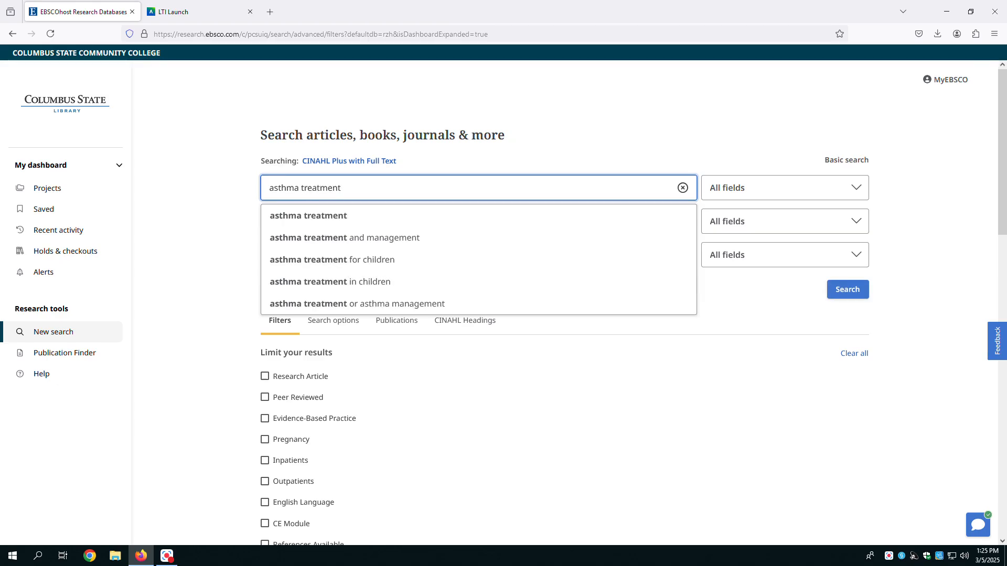
{"action": "left_click", "coordinate": [289, 221]}
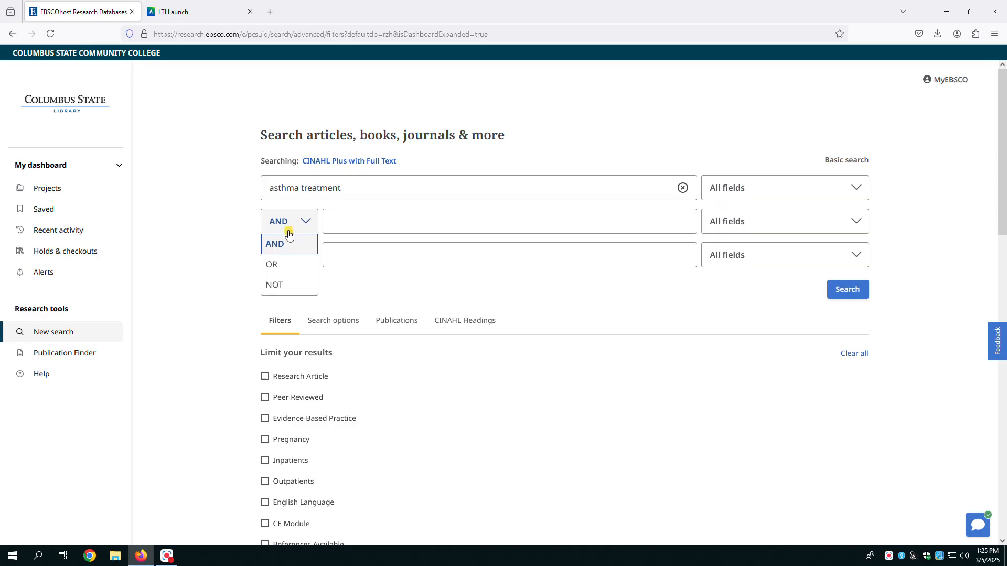
{"action": "left_click", "coordinate": [275, 243]}
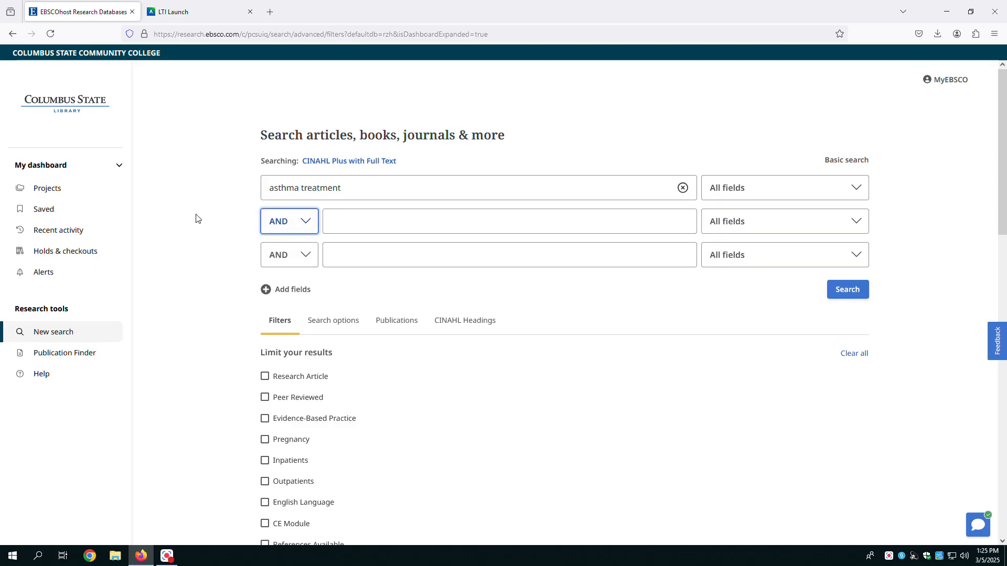
{"action": "mouse_move", "coordinate": [225, 219]}
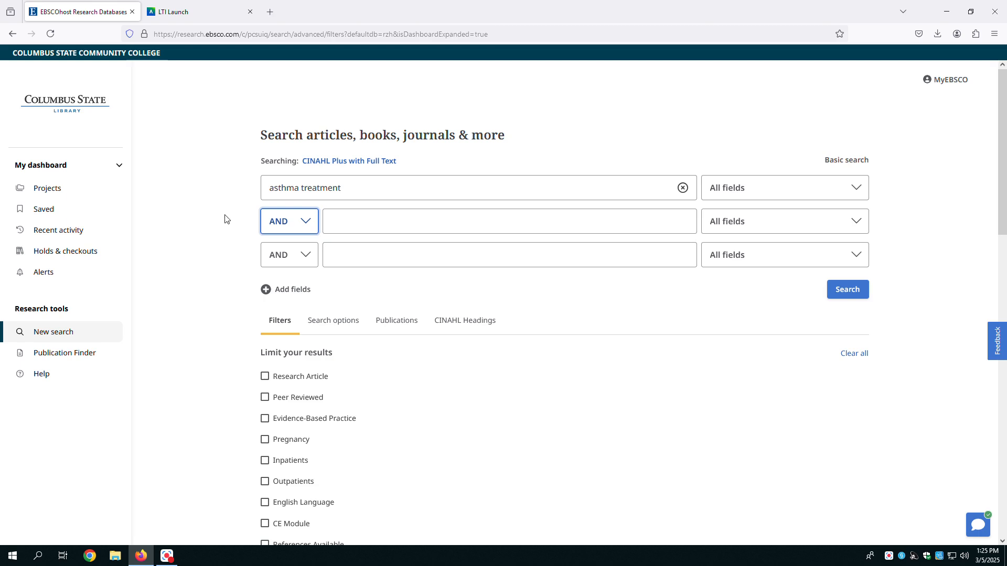
Enter 2020-2025 in the second search row and search it in Publication Date - DT.
{"action": "type", "text": "2020"}
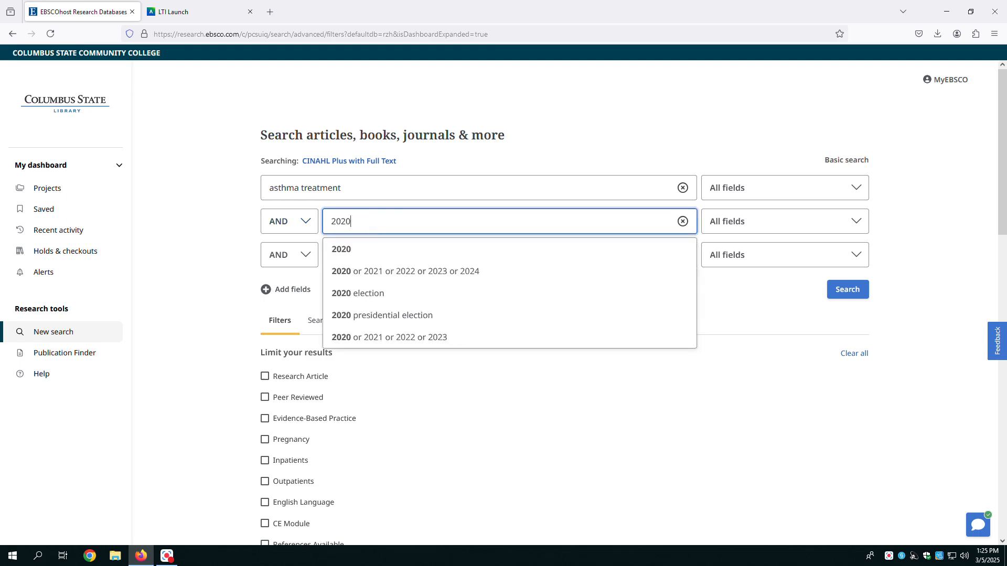
{"action": "type", "text": "-202"}
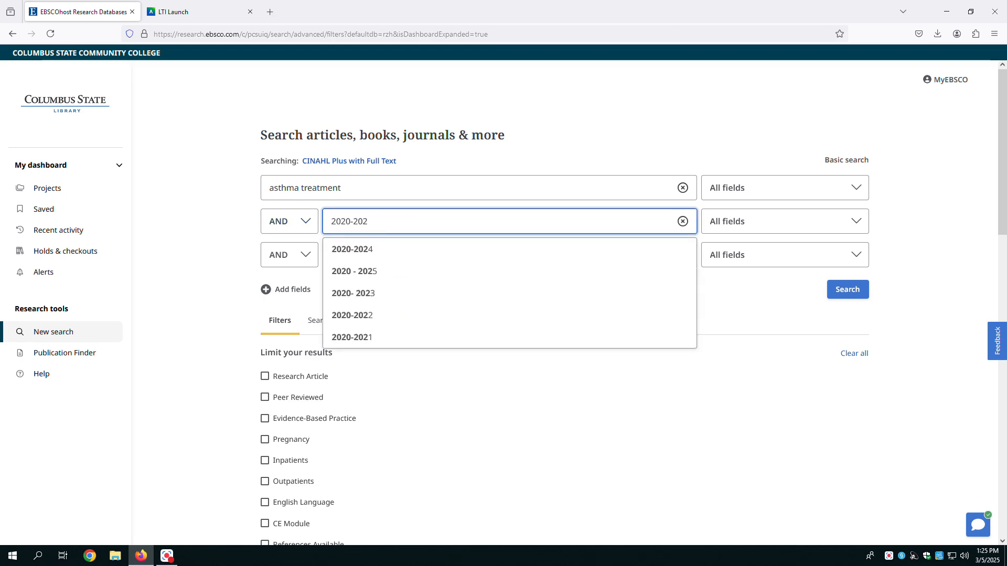
{"action": "left_click", "coordinate": [354, 271]}
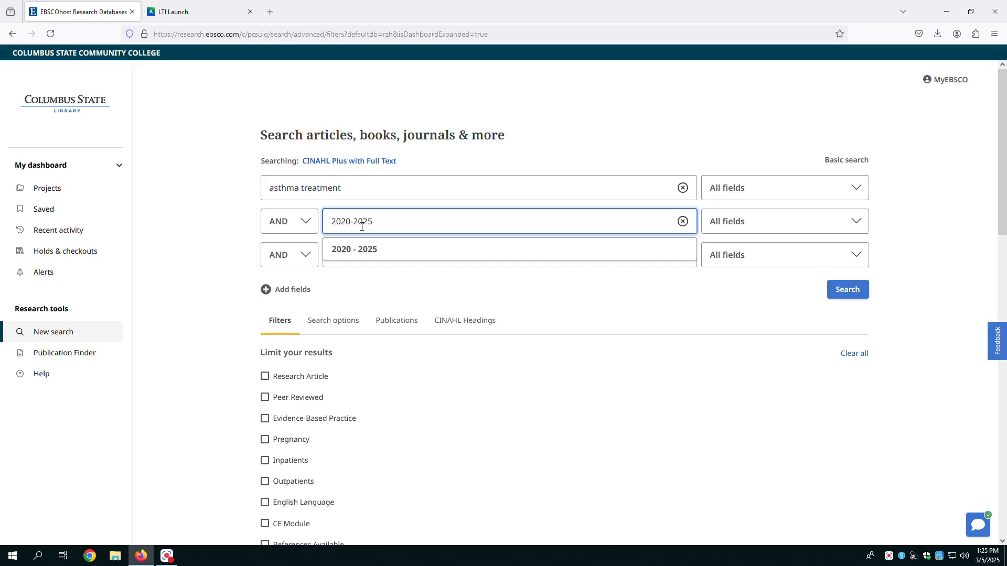
{"action": "left_click", "coordinate": [784, 221]}
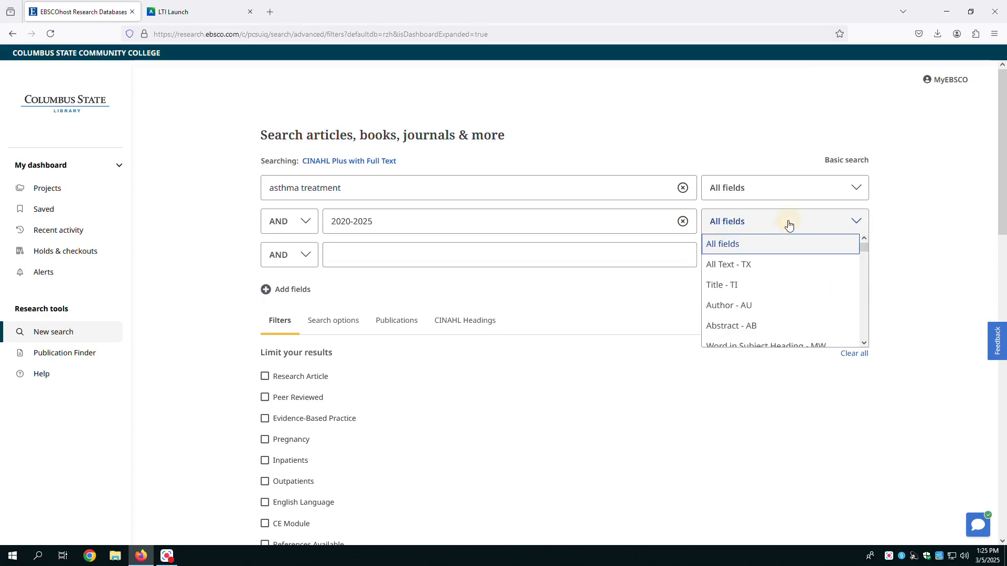
{"action": "mouse_move", "coordinate": [793, 305]}
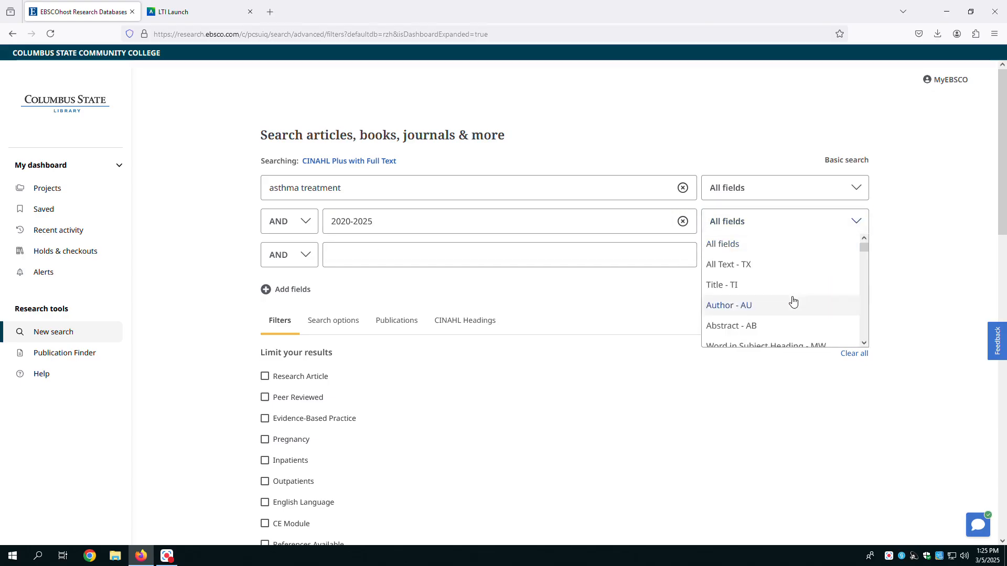
{"action": "scroll", "scroll_direction": "down", "scroll_amount": 3}
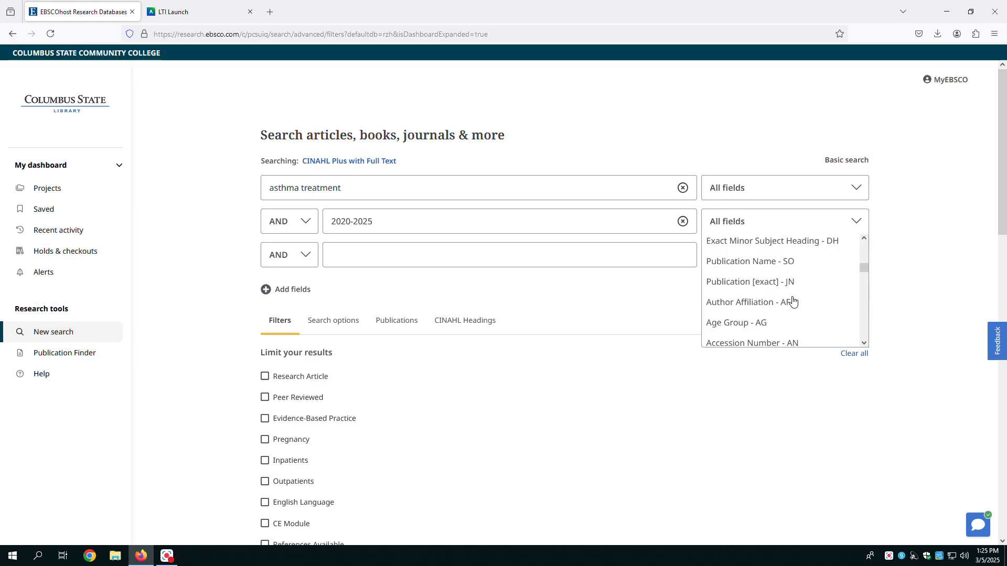
{"action": "scroll", "scroll_direction": "down", "scroll_amount": 3}
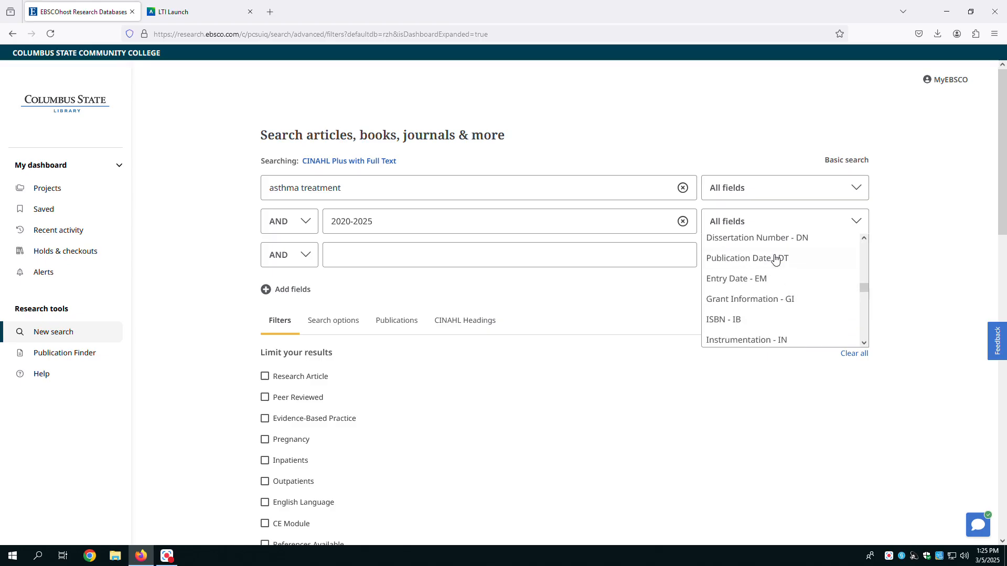
{"action": "left_click", "coordinate": [747, 258]}
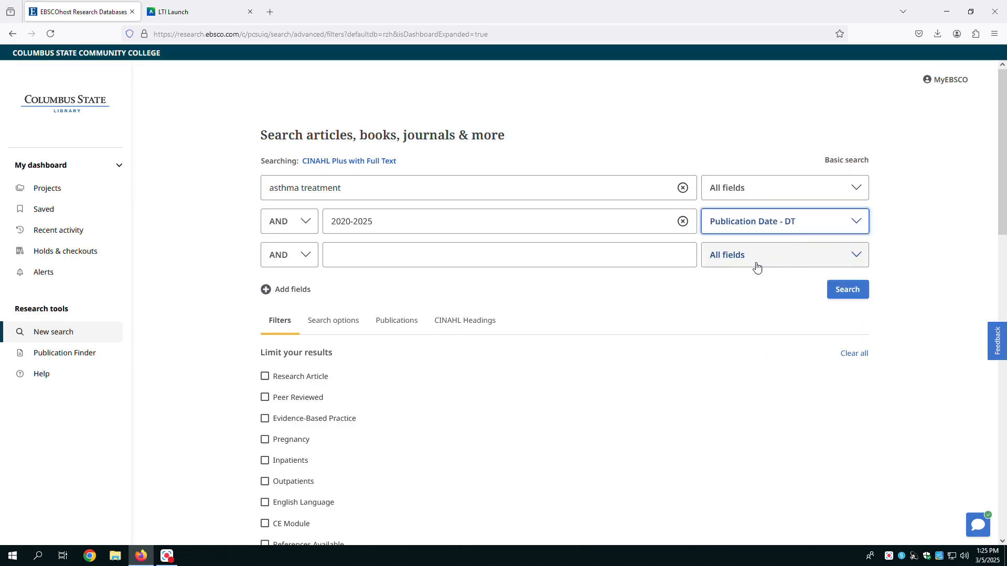
{"action": "scroll", "scroll_direction": "down", "scroll_amount": 3}
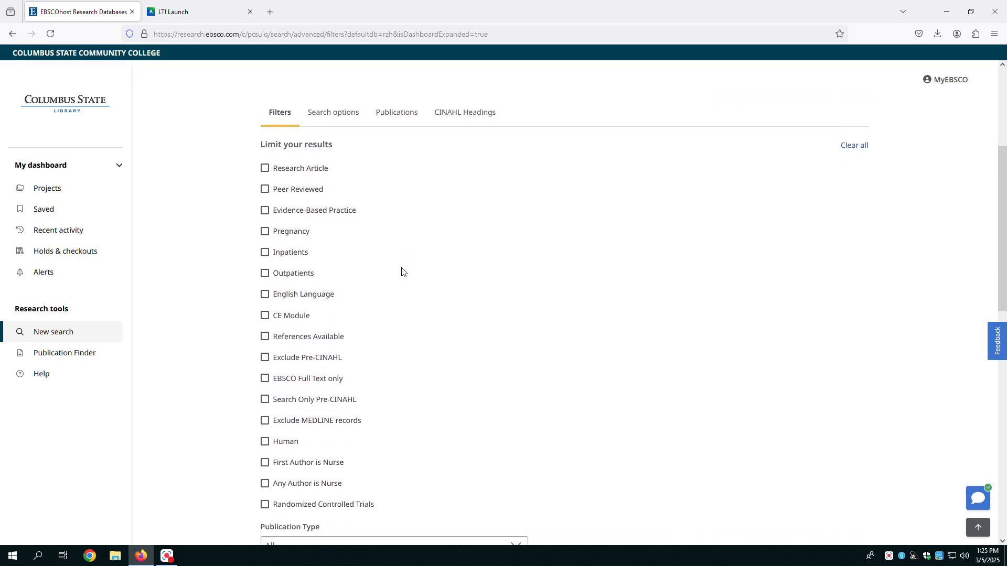
Check the EBSCO Full Text only limiter under Limit your results.
{"action": "scroll", "scroll_direction": "down", "scroll_amount": 3}
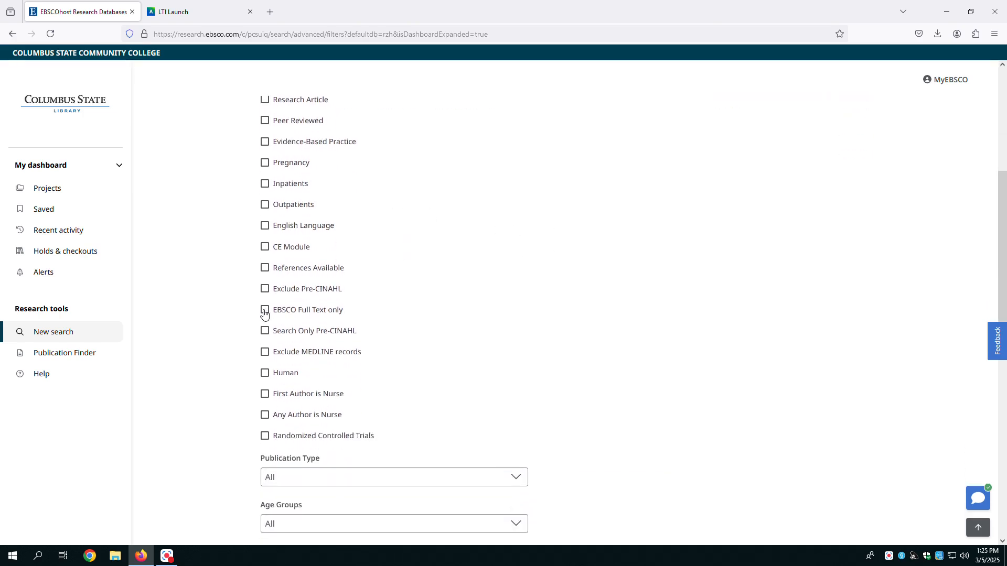
{"action": "left_click", "coordinate": [264, 309]}
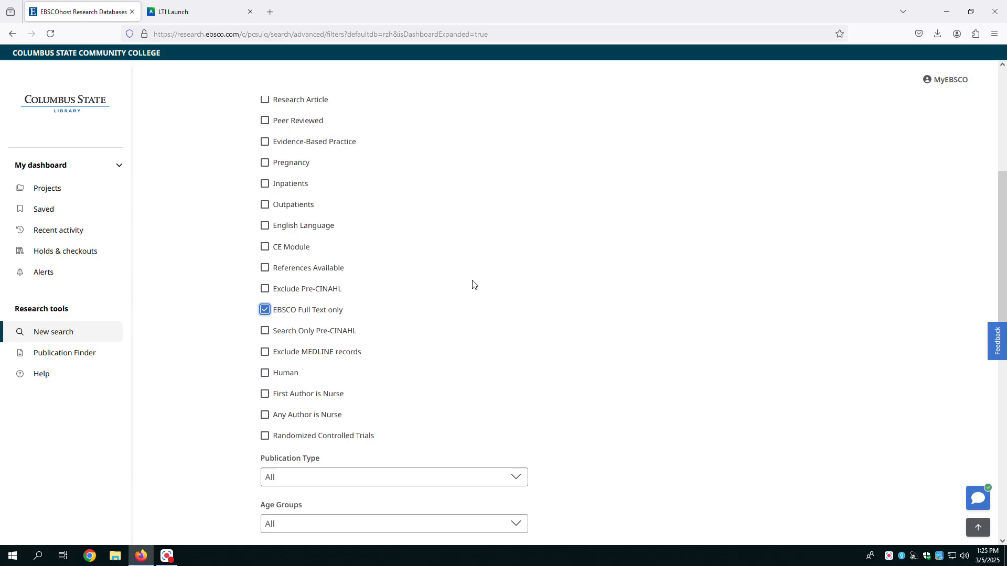
{"action": "mouse_move", "coordinate": [458, 285]}
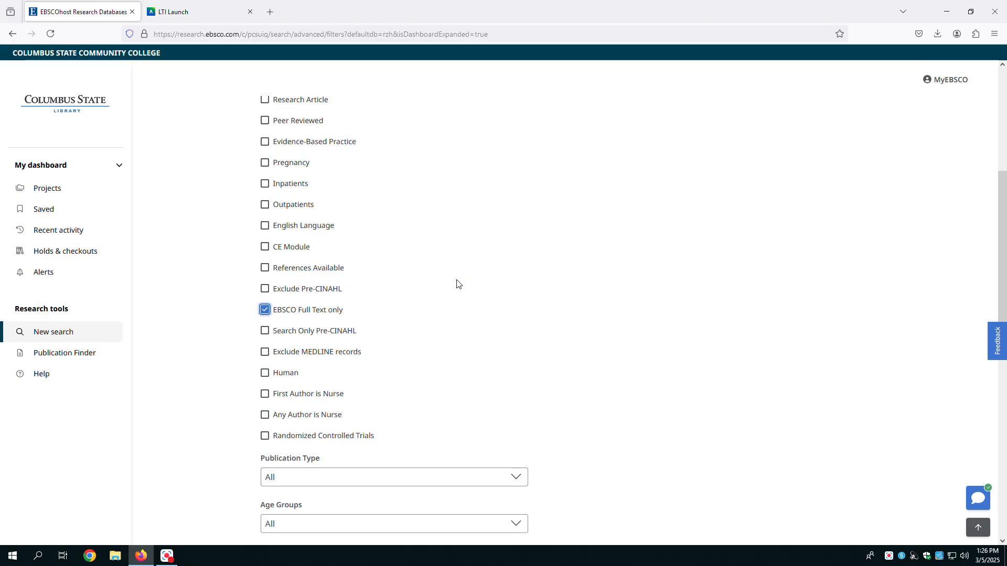
{"action": "scroll", "scroll_direction": "down", "scroll_amount": 3}
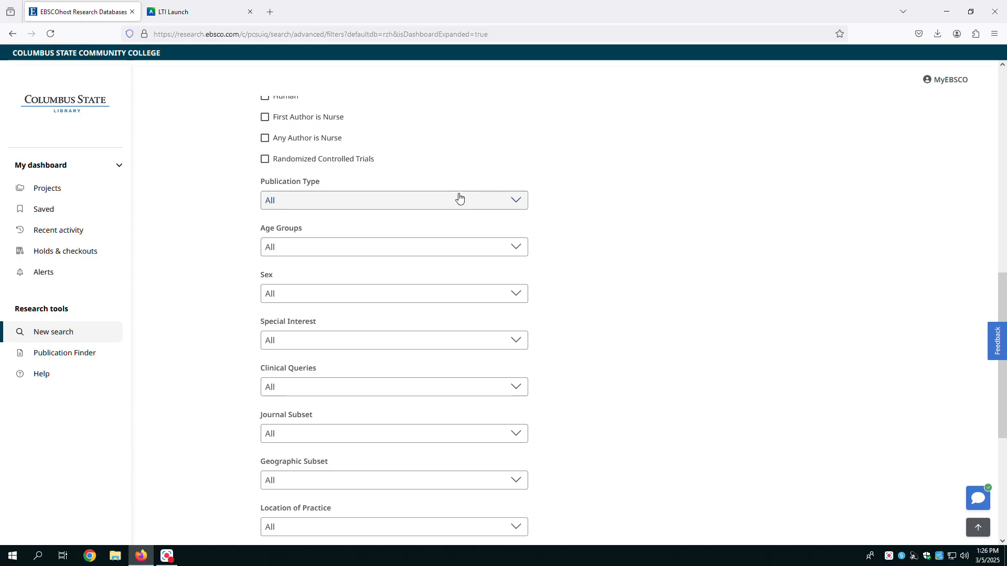
Select Case Study, Clinical Trial, Meta Analysis, Meta Synthesis and Practice Guidelines as publication types.
{"action": "left_click", "coordinate": [516, 200]}
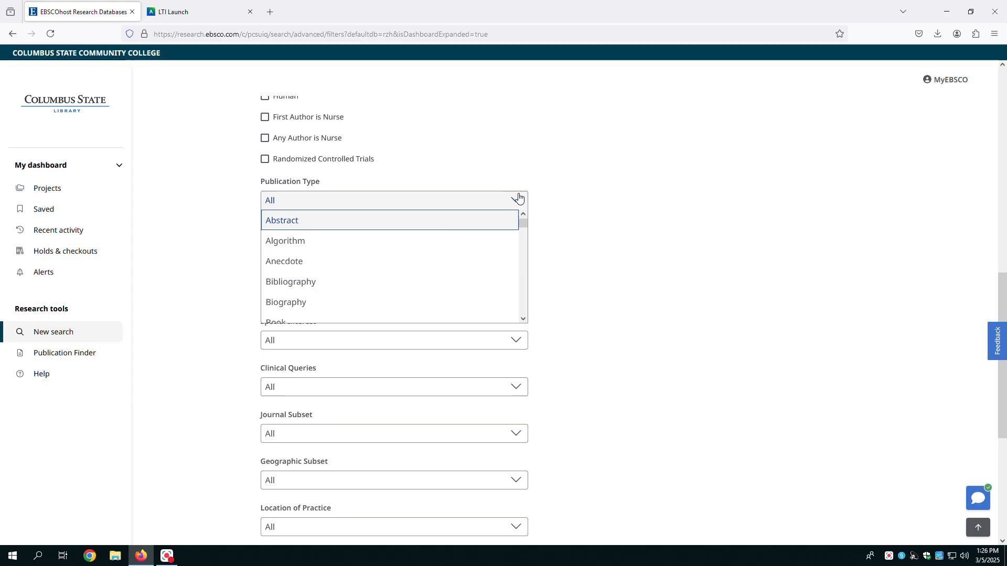
{"action": "mouse_move", "coordinate": [436, 253]}
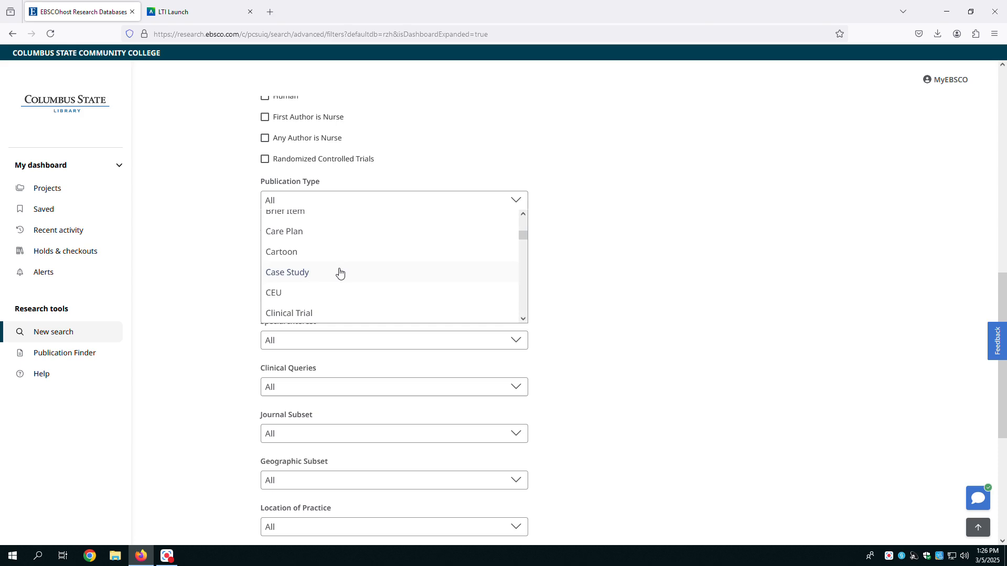
{"action": "left_click", "coordinate": [287, 271]}
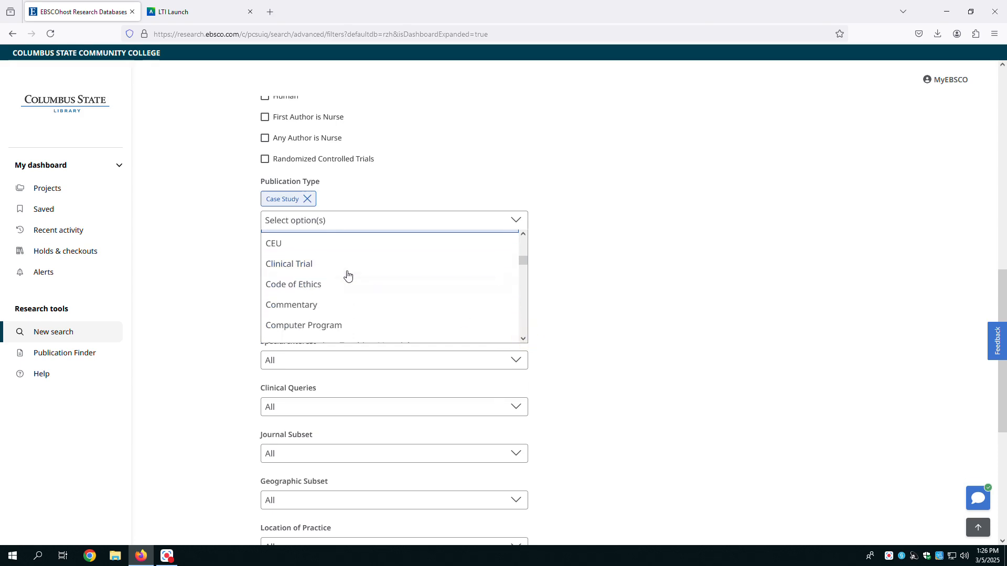
{"action": "left_click", "coordinate": [288, 263]}
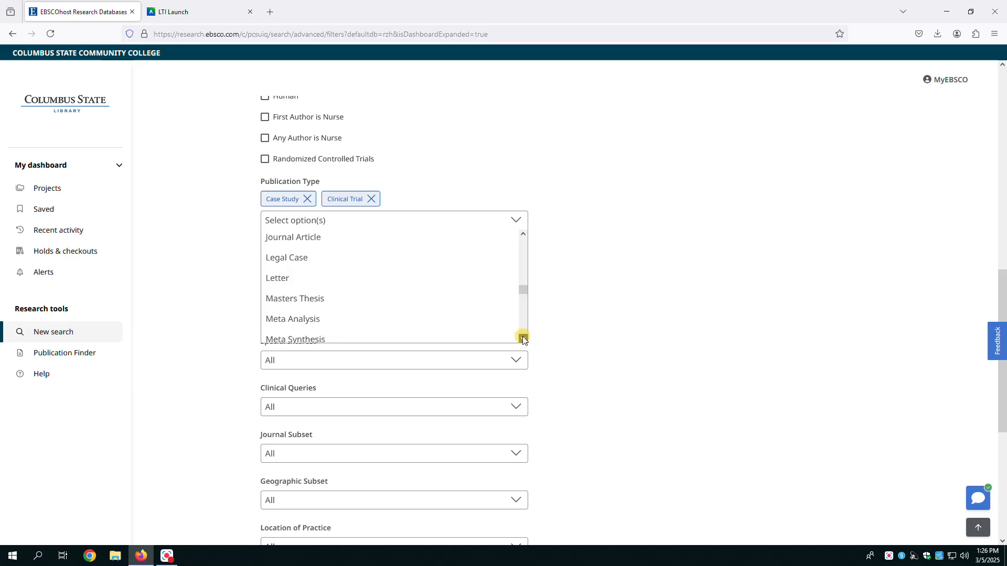
{"action": "left_click", "coordinate": [292, 318]}
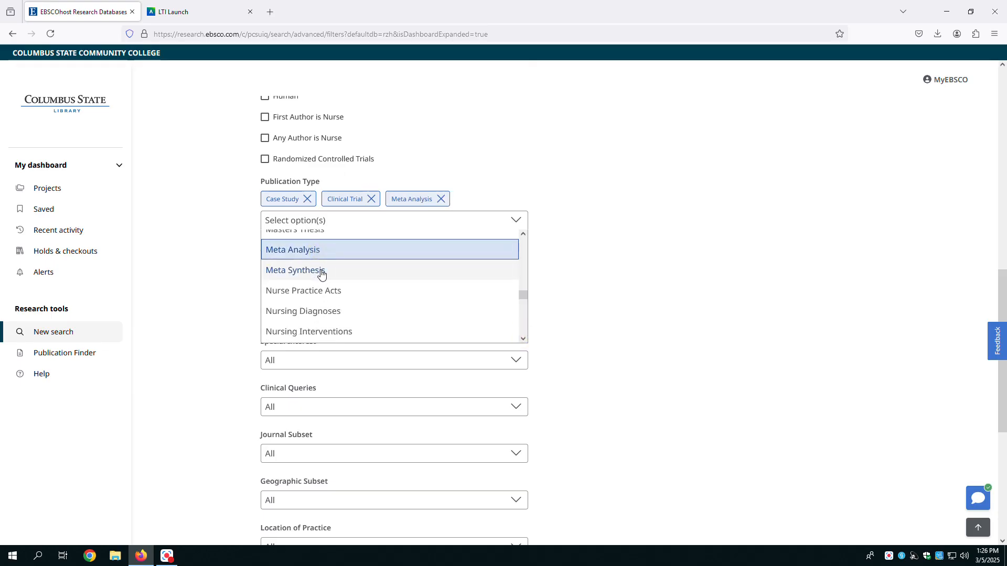
{"action": "left_click", "coordinate": [295, 270]}
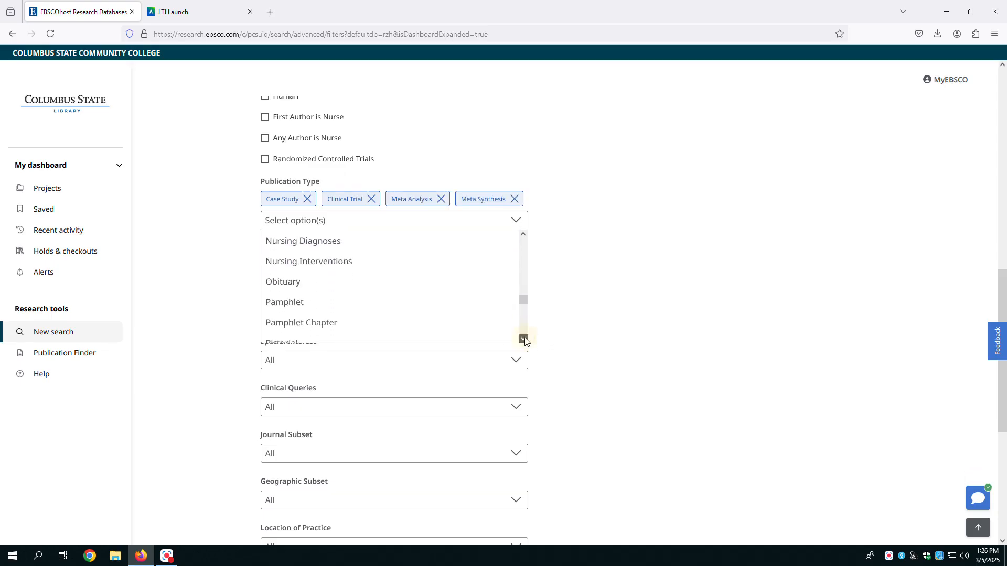
{"action": "scroll", "scroll_direction": "down", "scroll_amount": 3}
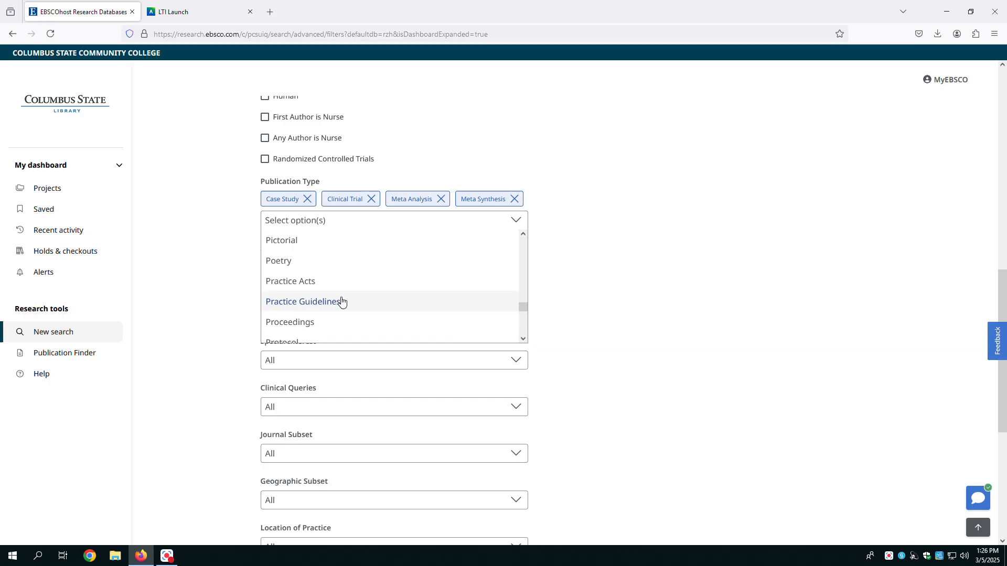
{"action": "left_click", "coordinate": [305, 301]}
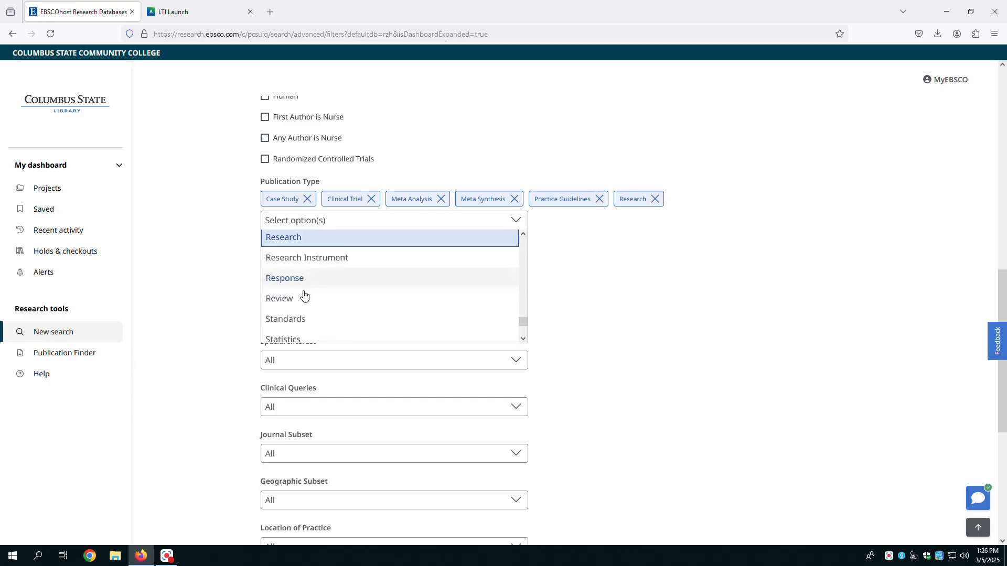
Add Review and Randomized Controlled Trial to the publication types and close the list.
{"action": "left_click", "coordinate": [279, 297]}
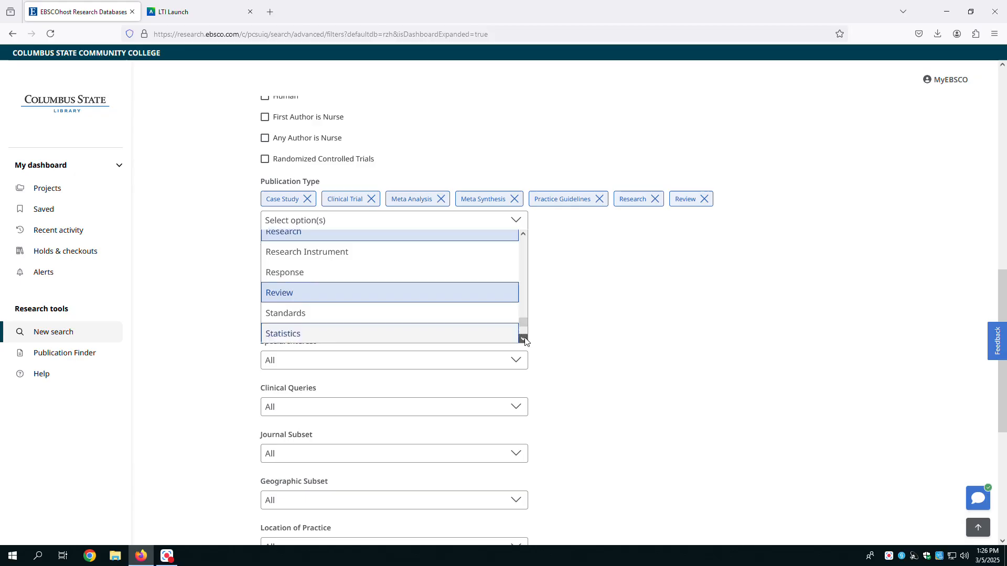
{"action": "scroll", "scroll_direction": "down", "scroll_amount": 3}
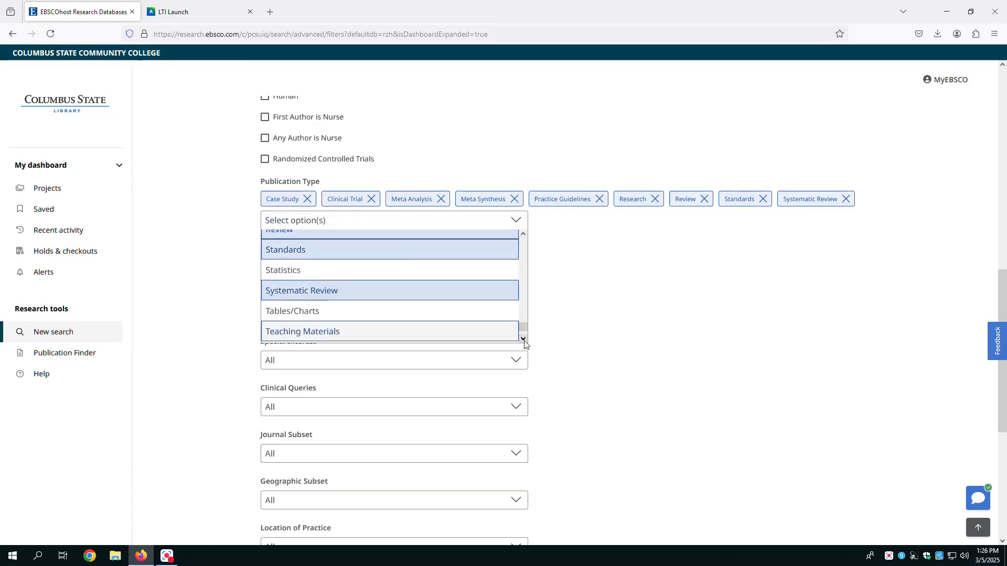
{"action": "scroll", "scroll_direction": "down", "scroll_amount": 3}
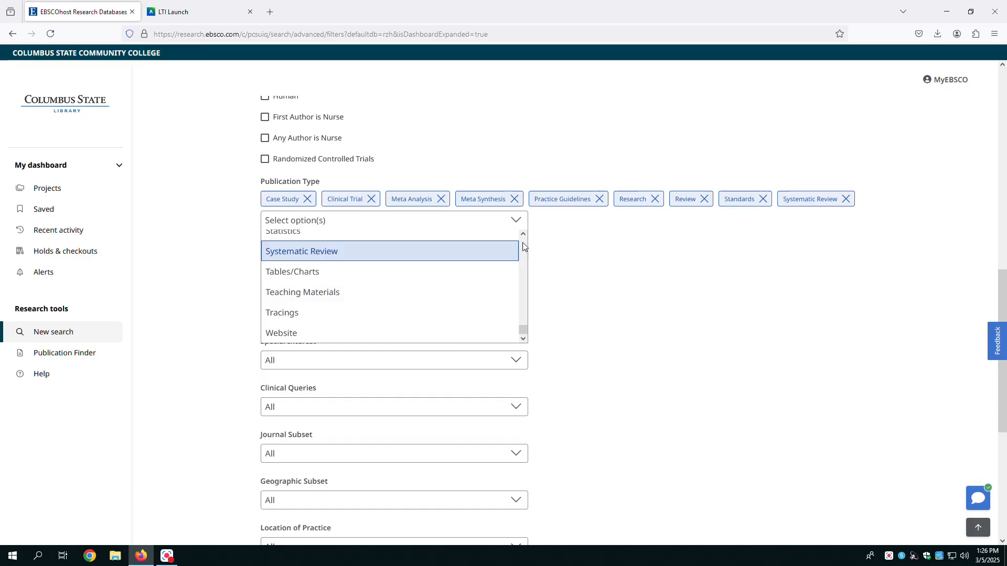
{"action": "scroll", "scroll_direction": "up", "scroll_amount": 3}
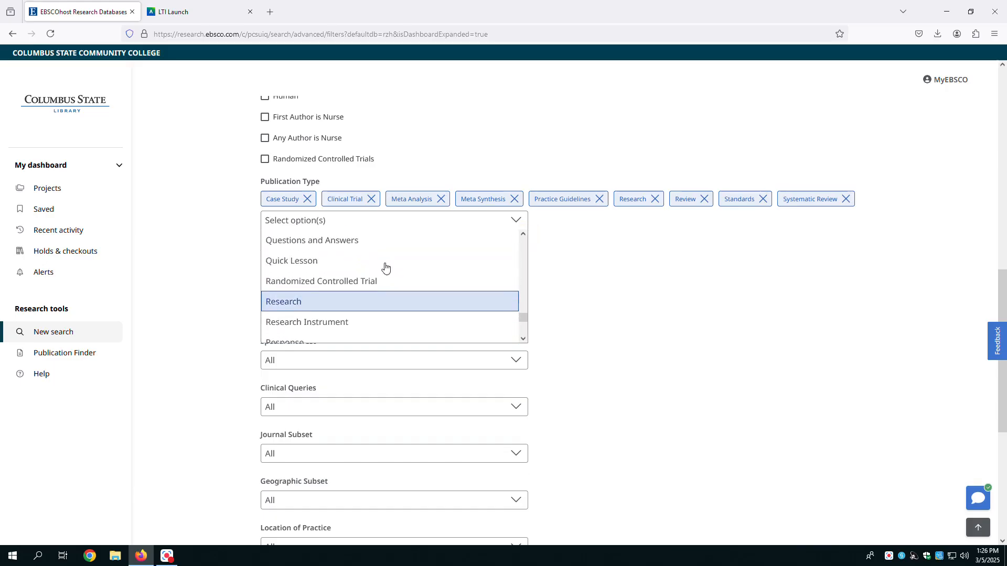
{"action": "left_click", "coordinate": [321, 281]}
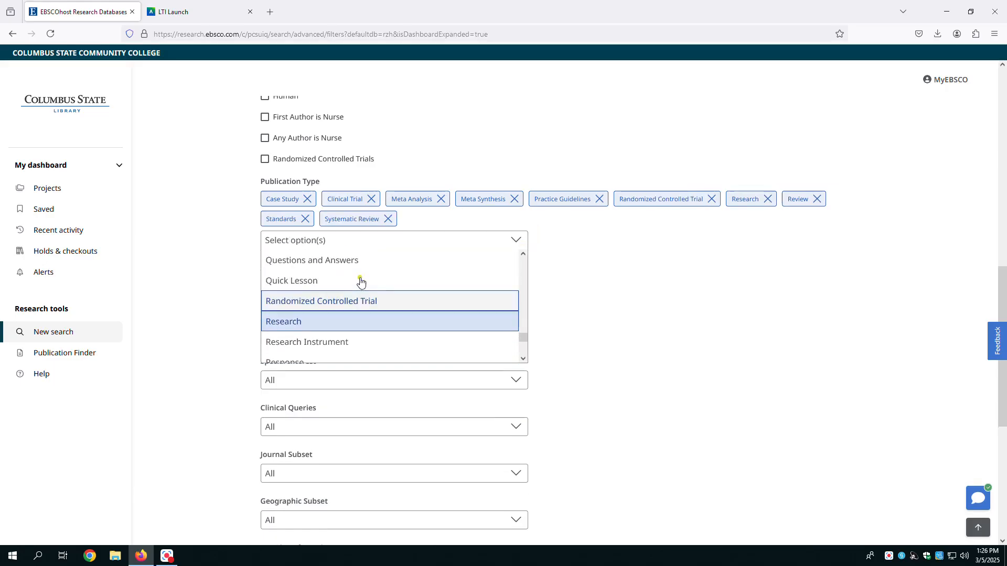
{"action": "left_click", "coordinate": [392, 240]}
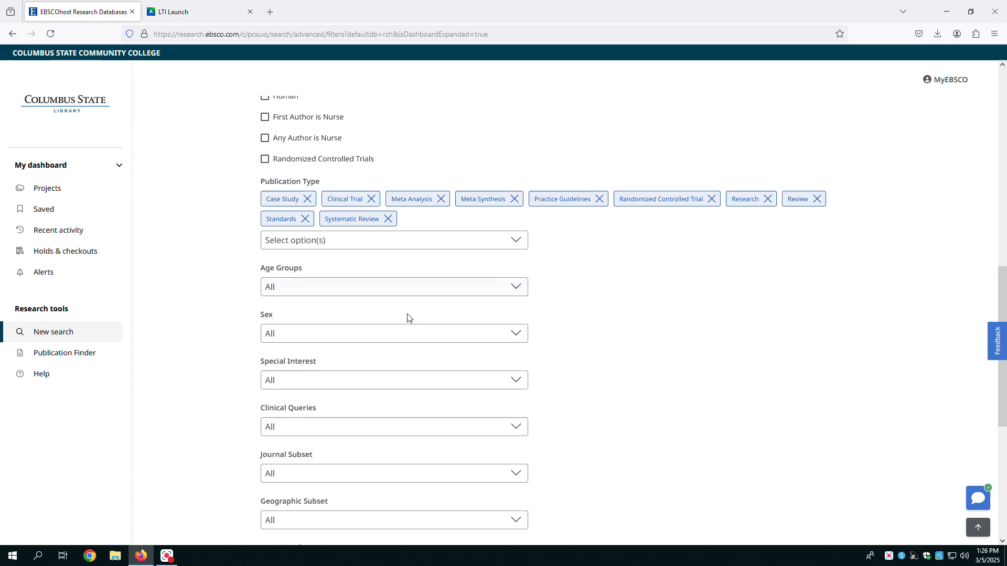
{"action": "mouse_move", "coordinate": [294, 289]}
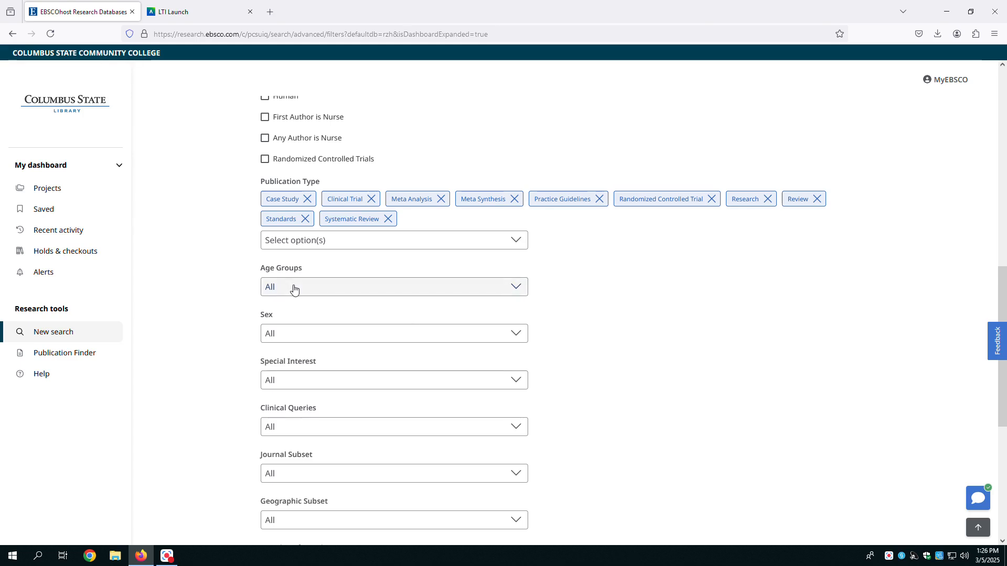
Review the age group and sex limiters, then select Nursing as the journal subset.
{"action": "left_click", "coordinate": [393, 286]}
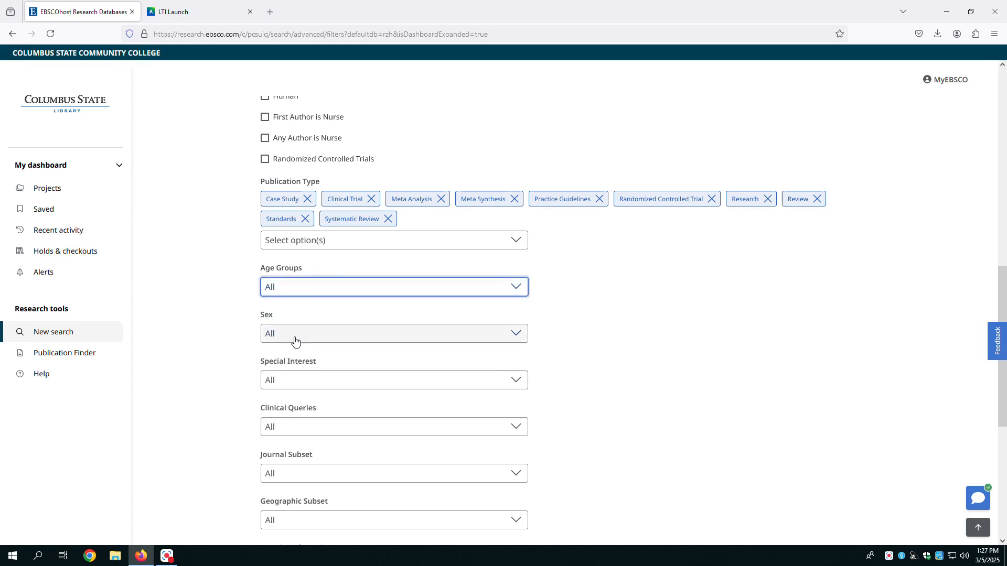
{"action": "left_click", "coordinate": [393, 334]}
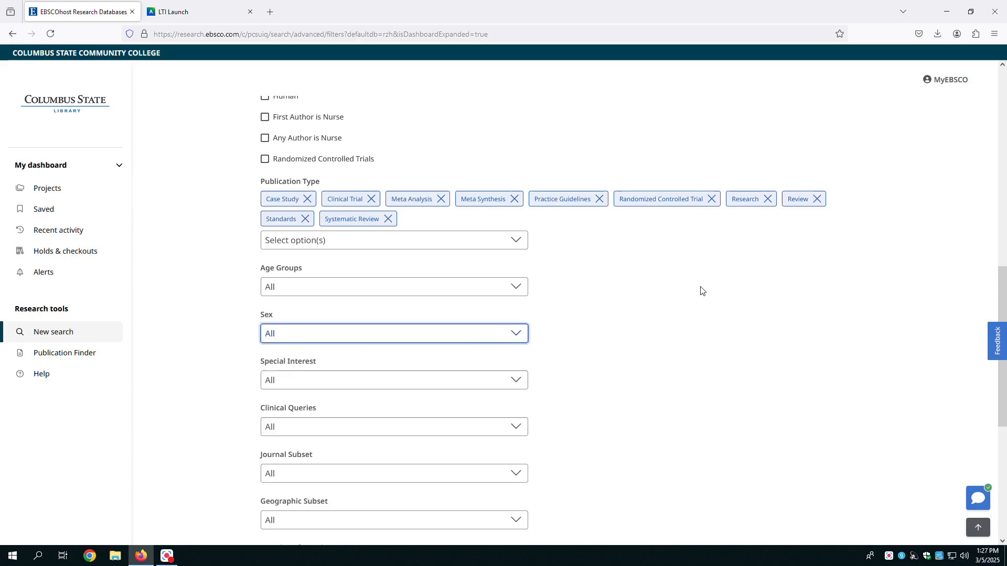
{"action": "scroll", "scroll_direction": "down", "scroll_amount": 3}
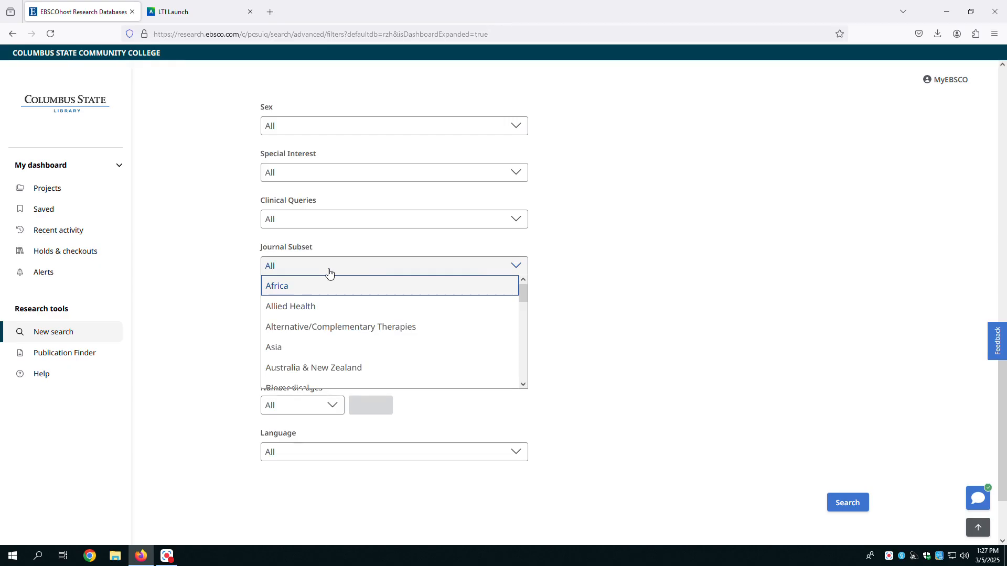
{"action": "mouse_move", "coordinate": [453, 338]}
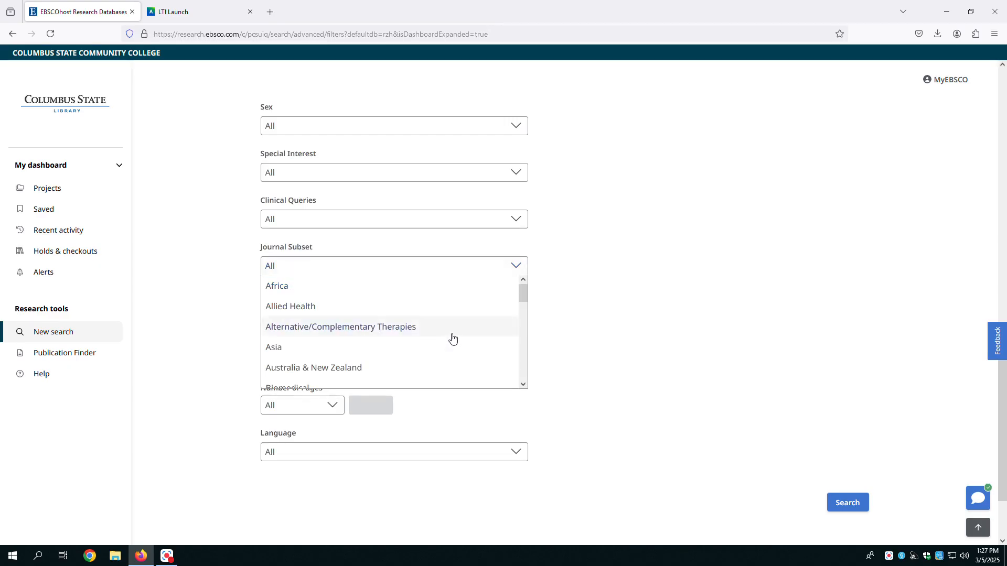
{"action": "scroll", "scroll_direction": "down", "scroll_amount": 3}
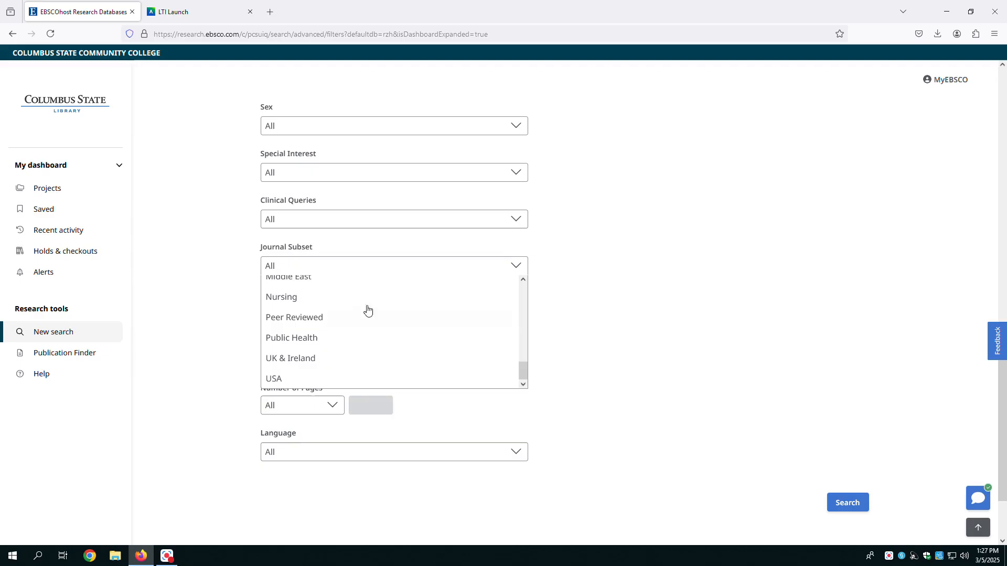
{"action": "left_click", "coordinate": [281, 297]}
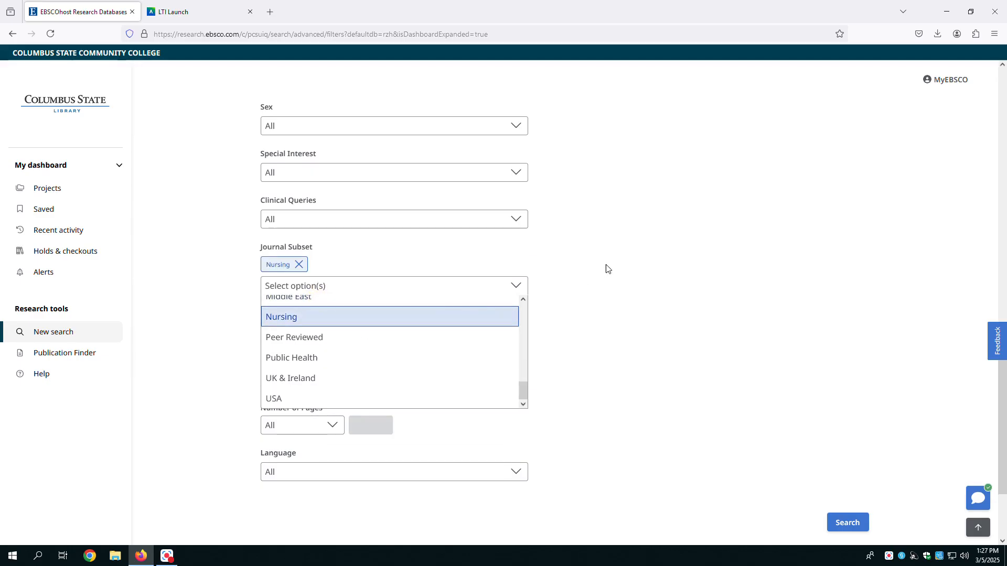
Review the geographic subset and language limiters, leaving both set to All.
{"action": "scroll", "scroll_direction": "down", "scroll_amount": 3}
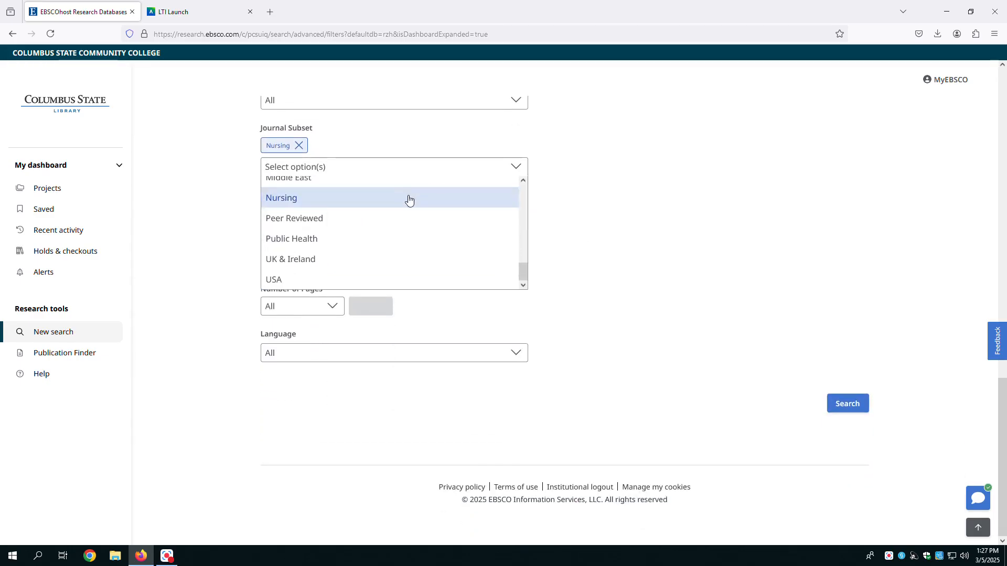
{"action": "left_click", "coordinate": [394, 214]}
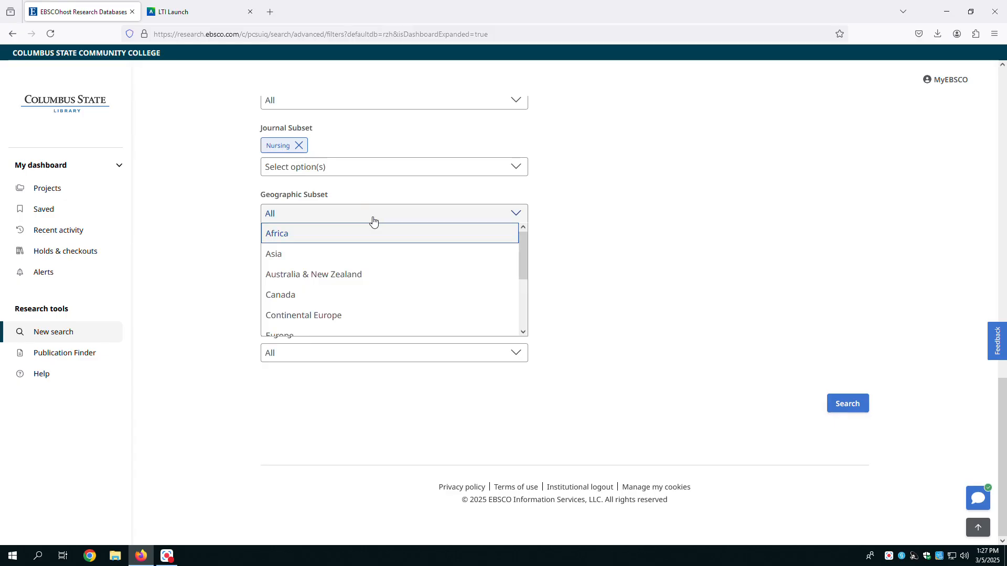
{"action": "scroll", "scroll_direction": "down", "scroll_amount": 3}
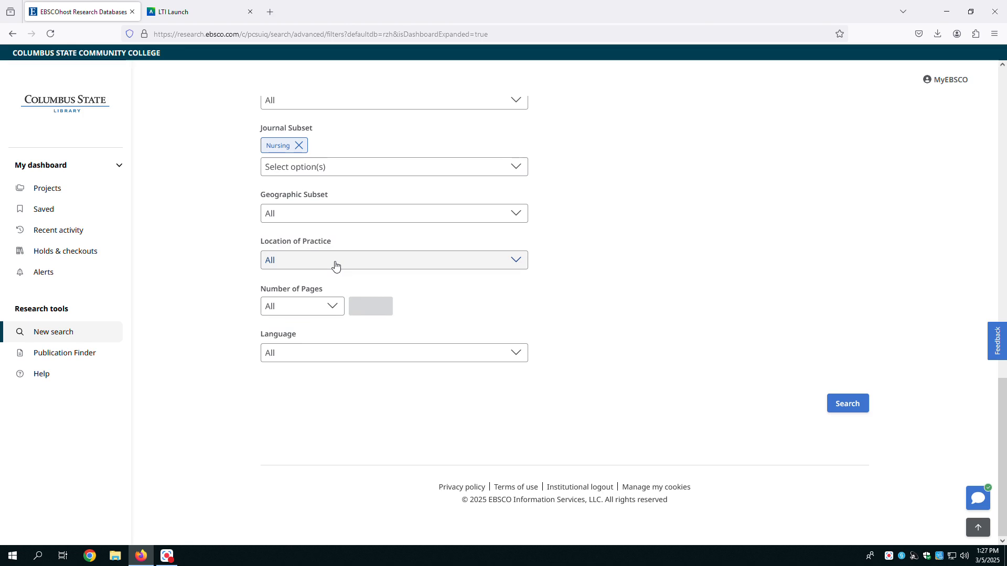
{"action": "mouse_move", "coordinate": [323, 295]}
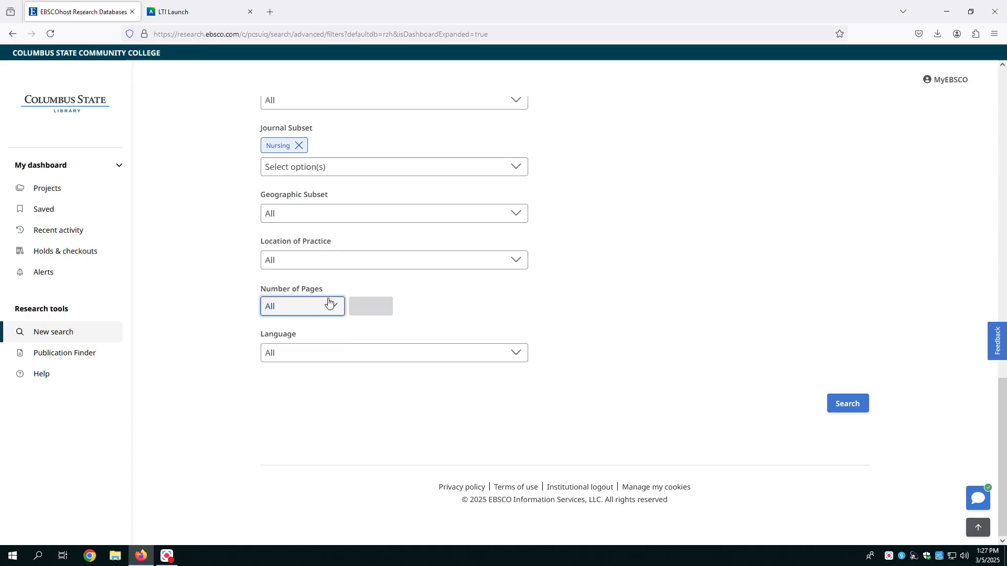
{"action": "left_click", "coordinate": [393, 353]}
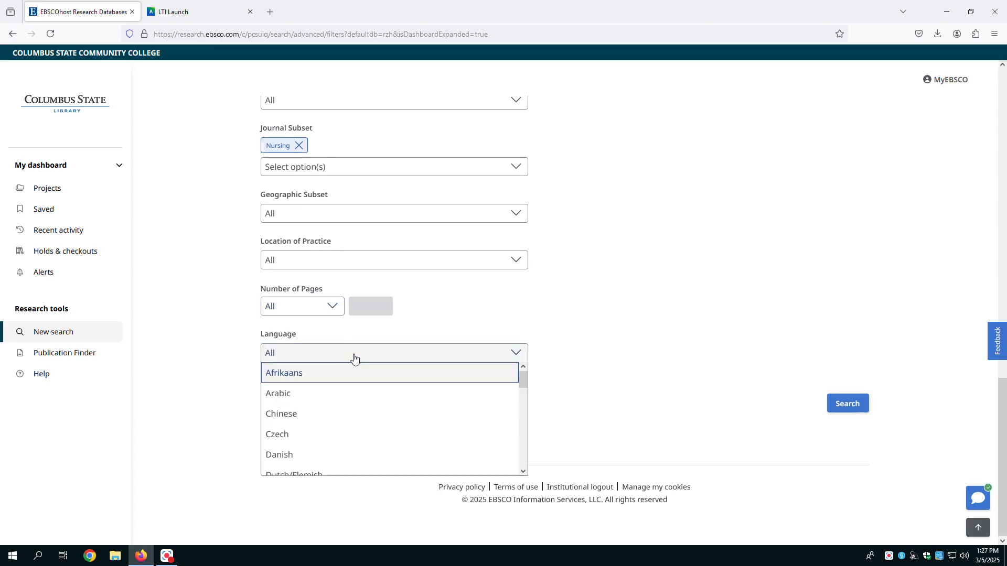
{"action": "left_click", "coordinate": [633, 294]}
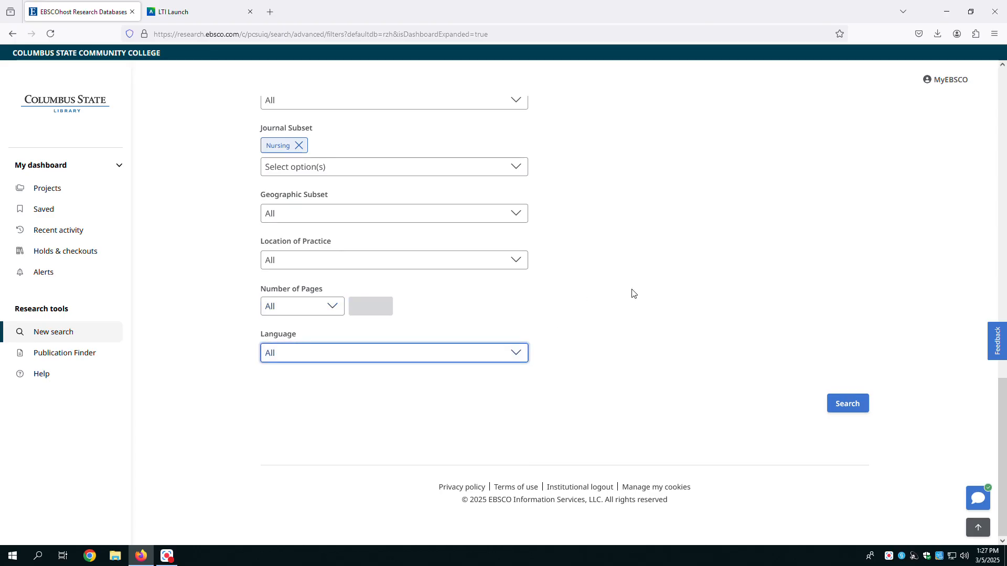
{"action": "mouse_move", "coordinate": [703, 332]}
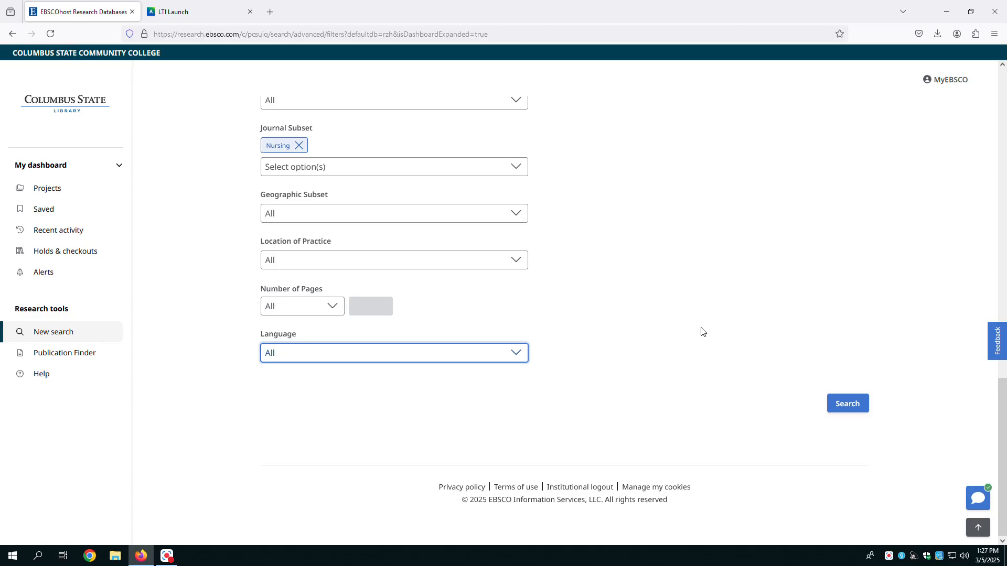
Run the search and dismiss the multi-select tip above the 62 asthma treatment results.
{"action": "left_click", "coordinate": [847, 403]}
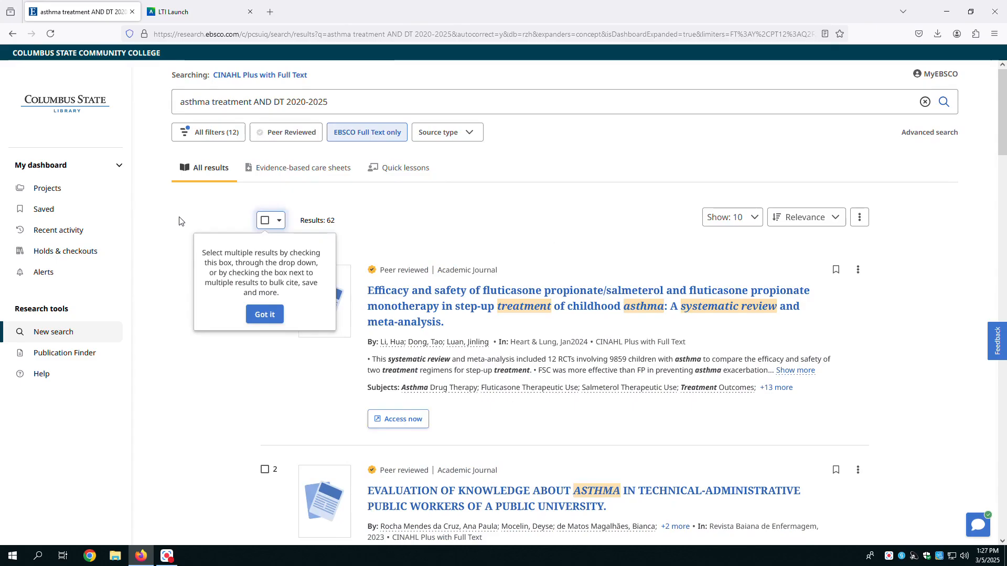
{"action": "mouse_move", "coordinate": [283, 224]}
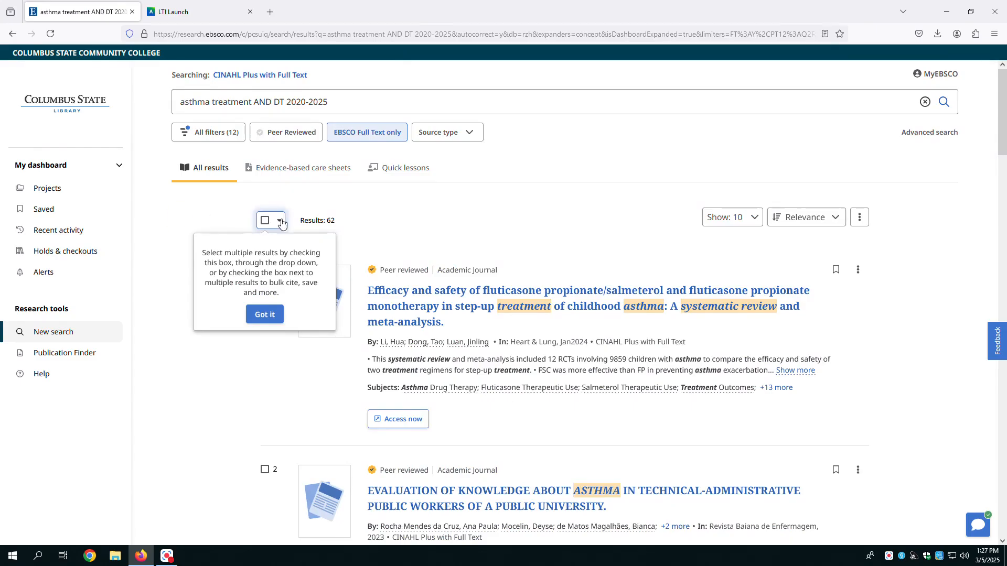
{"action": "mouse_move", "coordinate": [341, 224]}
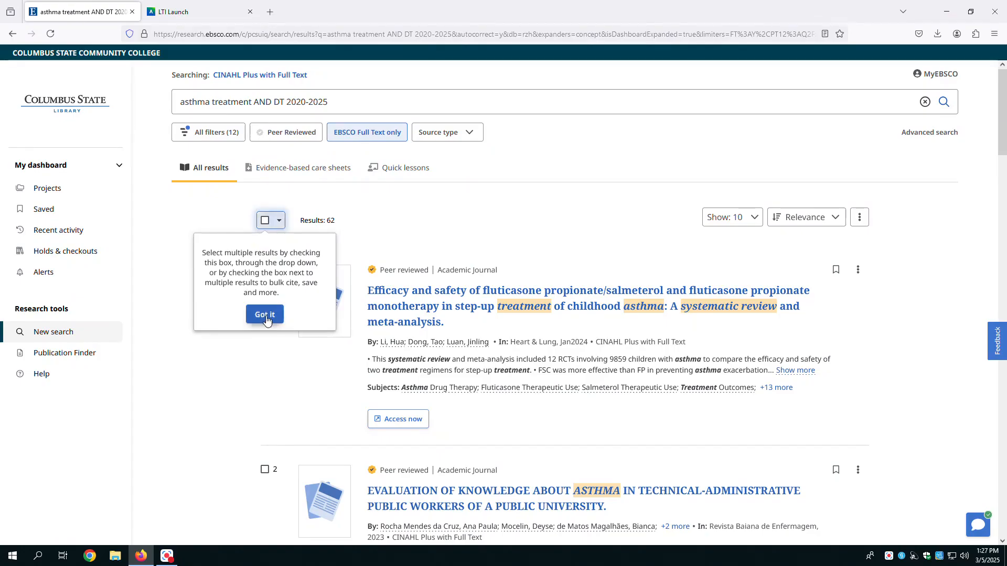
{"action": "left_click", "coordinate": [263, 314]}
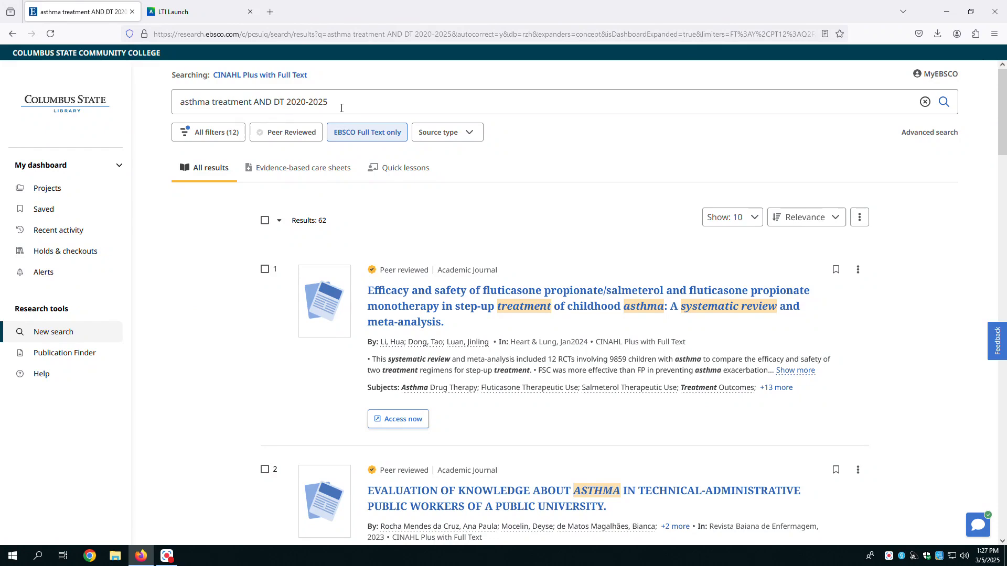
{"action": "mouse_move", "coordinate": [333, 119]}
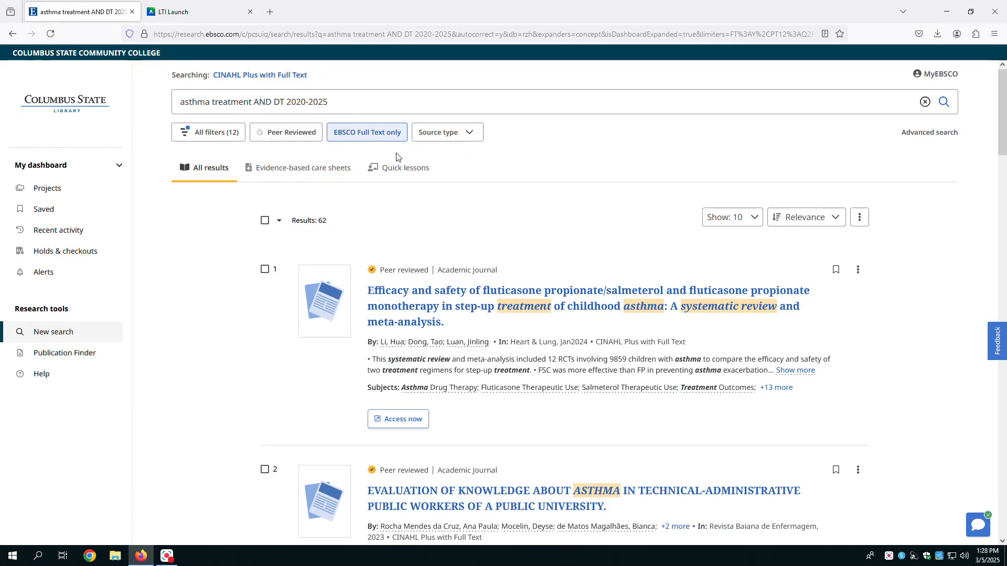
{"action": "mouse_move", "coordinate": [806, 217]}
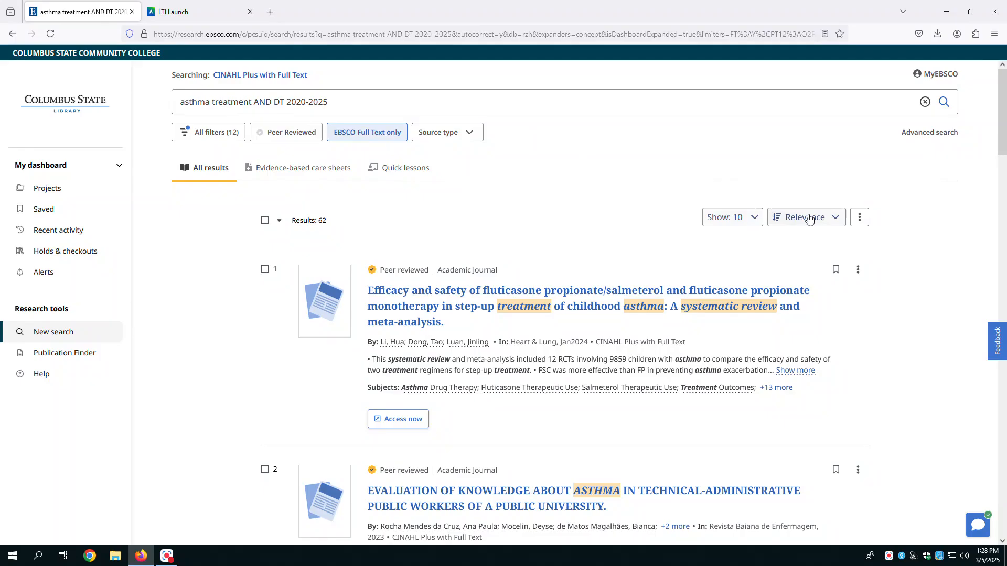
{"action": "mouse_move", "coordinate": [666, 229]}
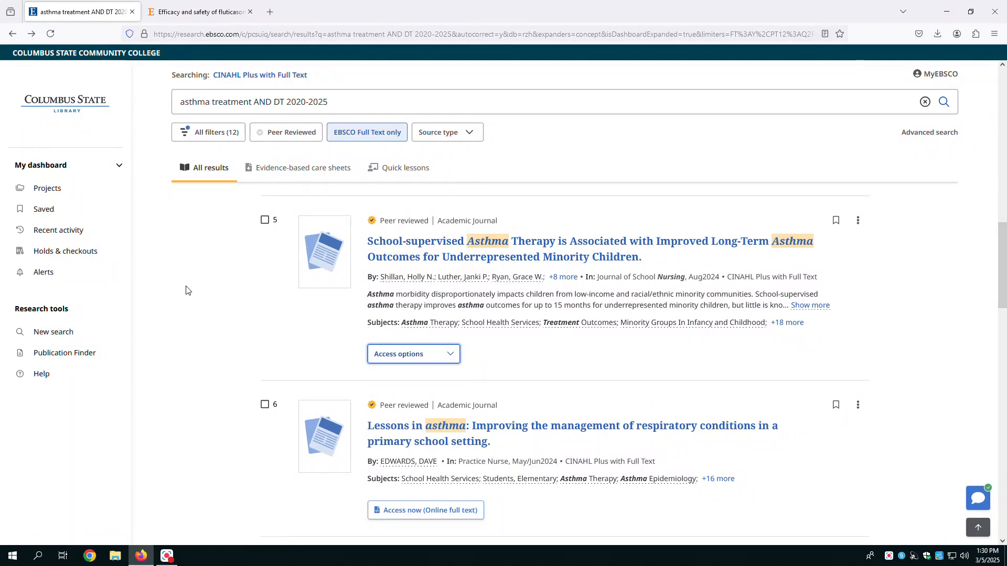
{"action": "mouse_move", "coordinate": [420, 251]}
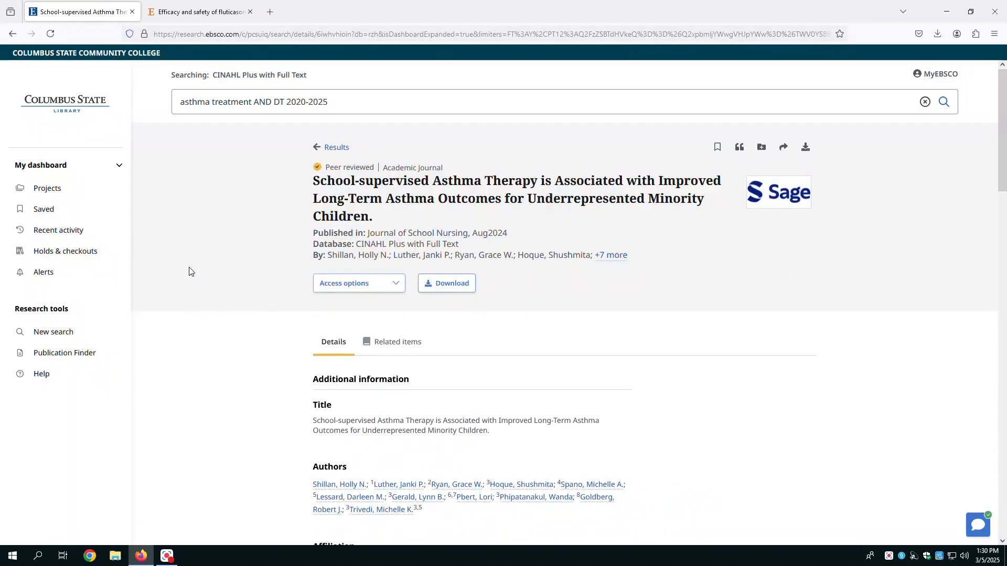
Read through the school-supervised asthma therapy record's authors, affiliations and abstract.
{"action": "scroll", "scroll_direction": "down", "scroll_amount": 3}
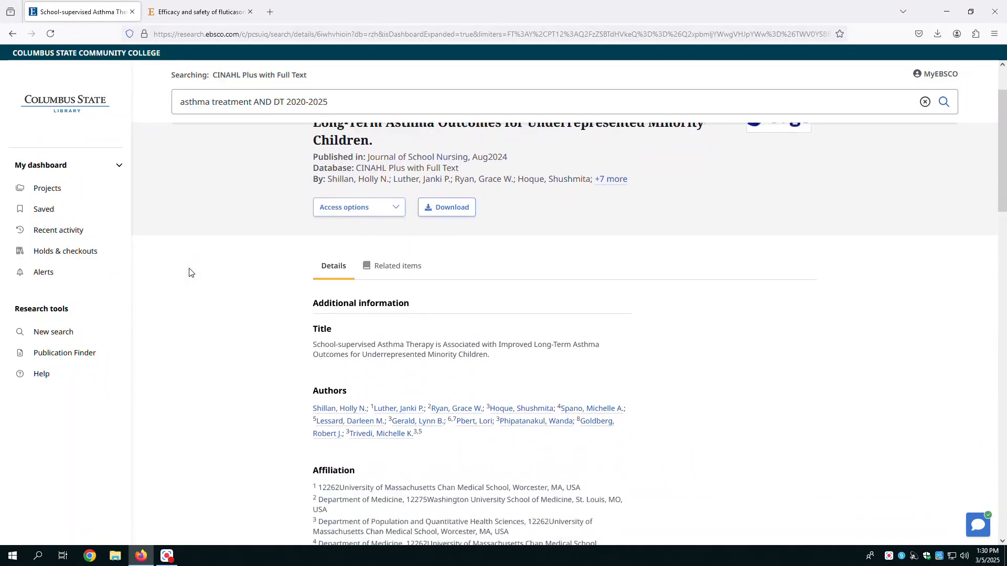
{"action": "scroll", "scroll_direction": "down", "scroll_amount": 3}
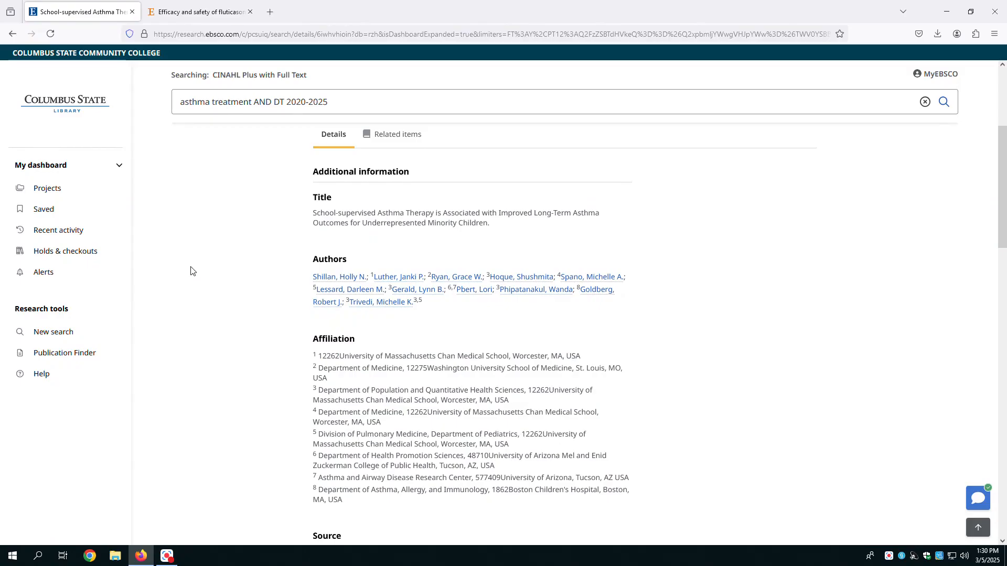
{"action": "mouse_move", "coordinate": [201, 244]}
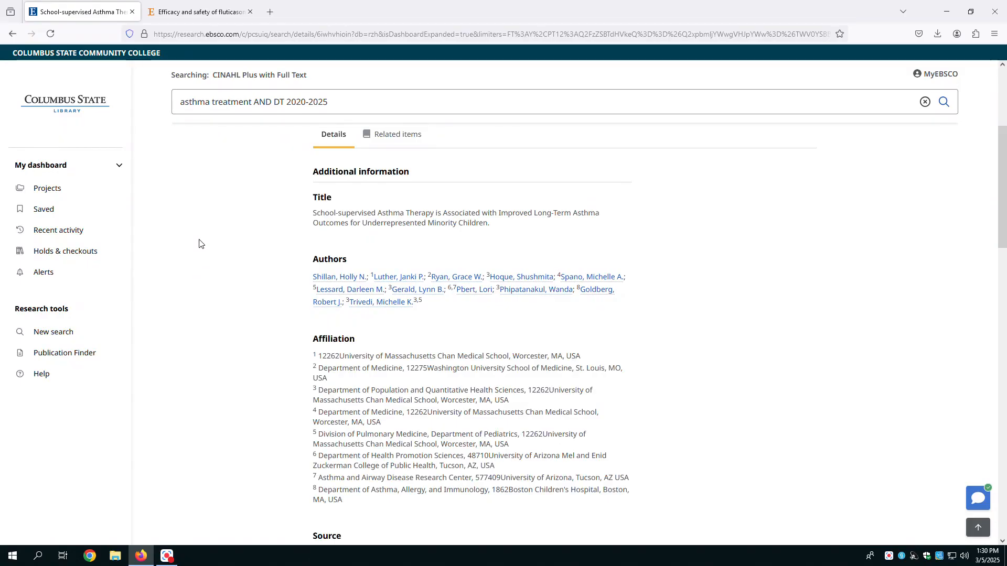
{"action": "scroll", "scroll_direction": "down", "scroll_amount": 3}
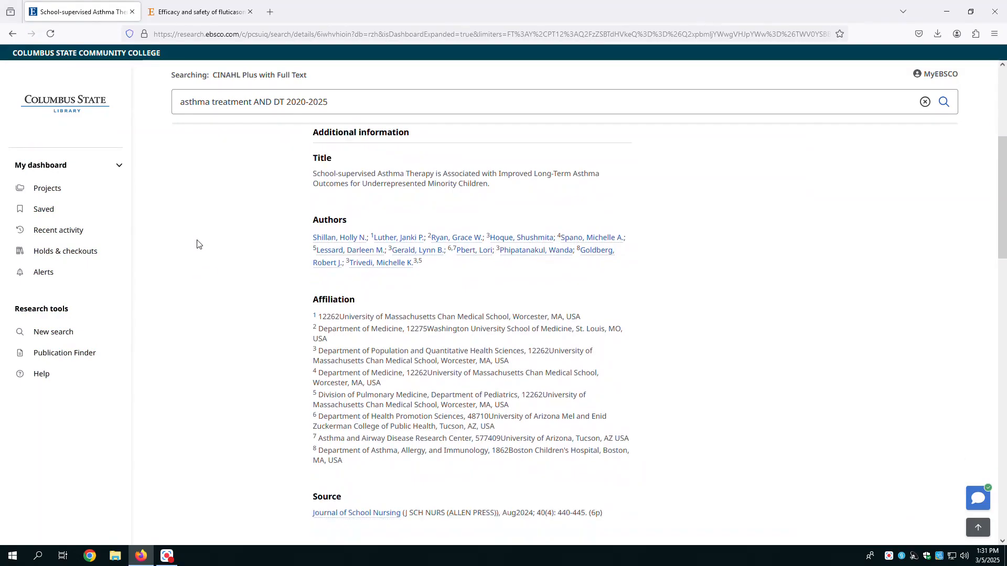
{"action": "scroll", "scroll_direction": "down", "scroll_amount": 3}
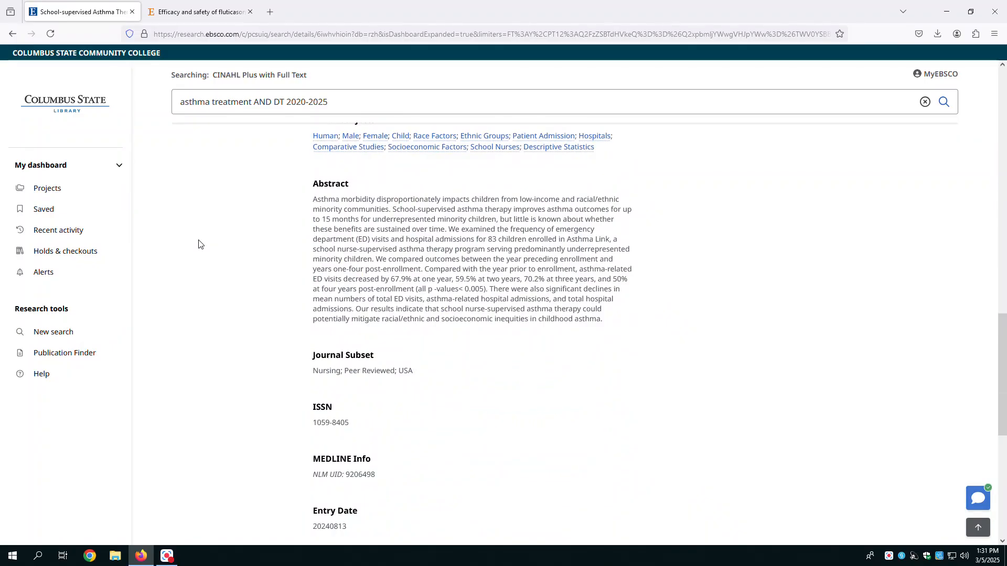
{"action": "mouse_move", "coordinate": [209, 240]}
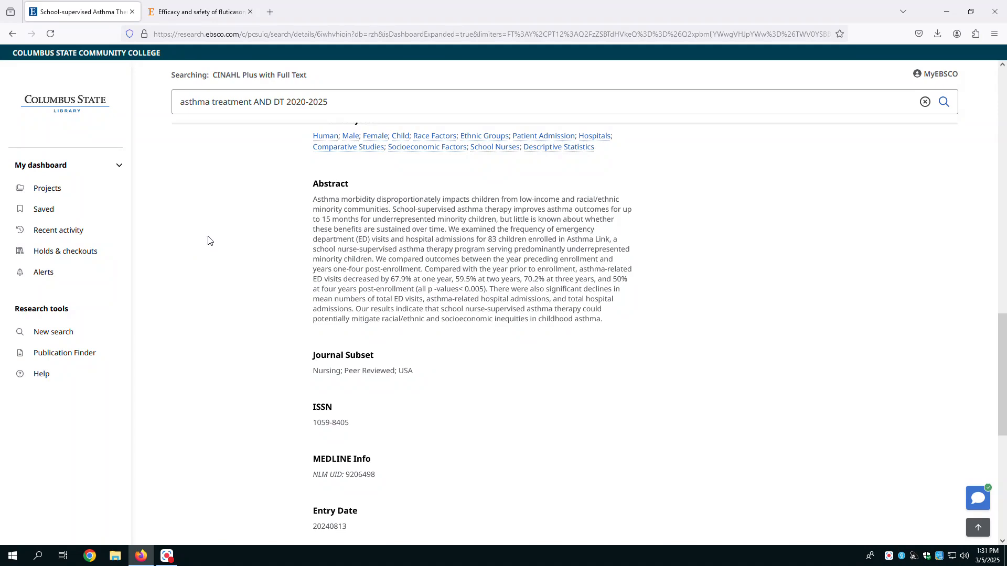
{"action": "mouse_move", "coordinate": [206, 240]}
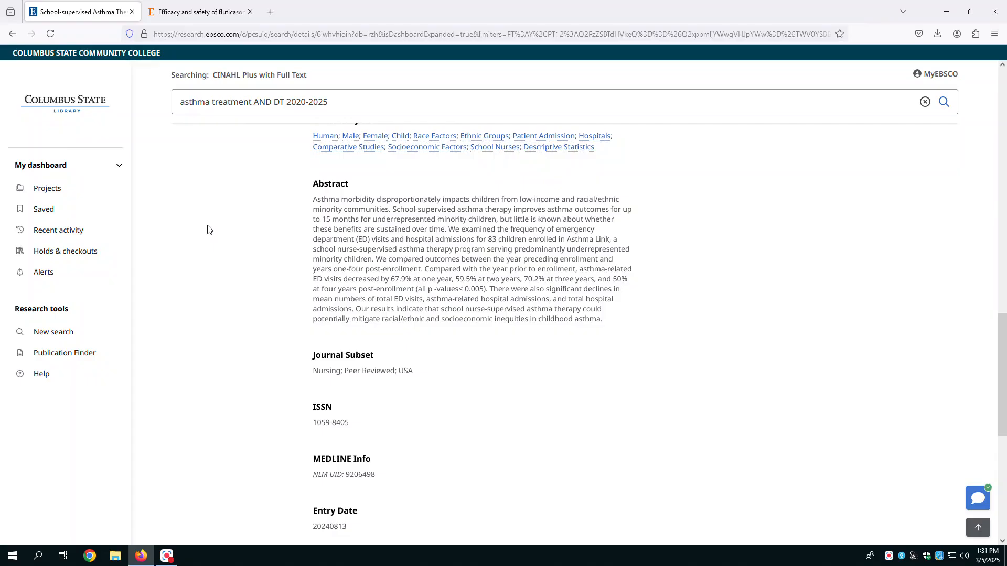
{"action": "scroll", "scroll_direction": "up", "scroll_amount": 3}
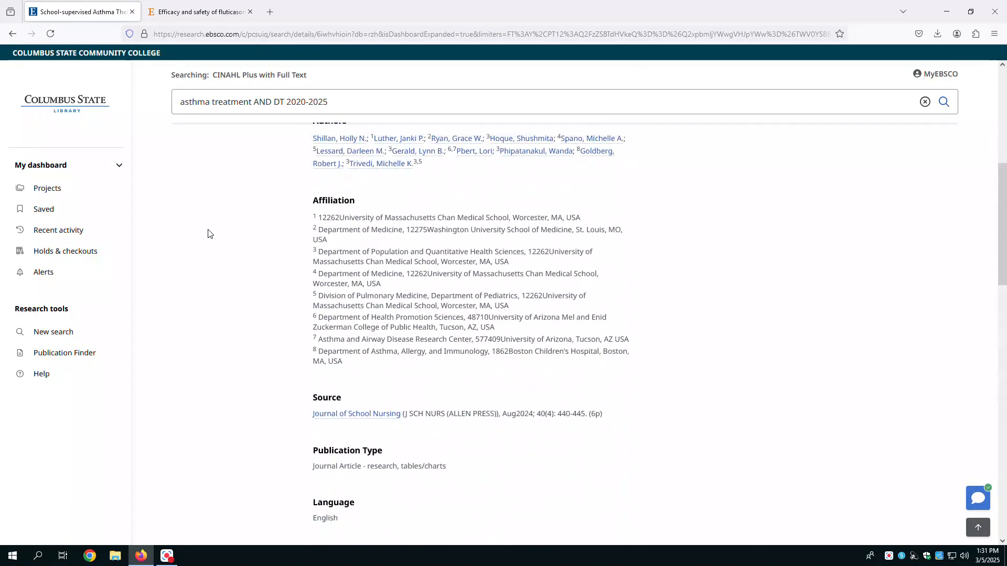
Show the article's full-text access options, PDF or Online full text.
{"action": "scroll", "scroll_direction": "up", "scroll_amount": 3}
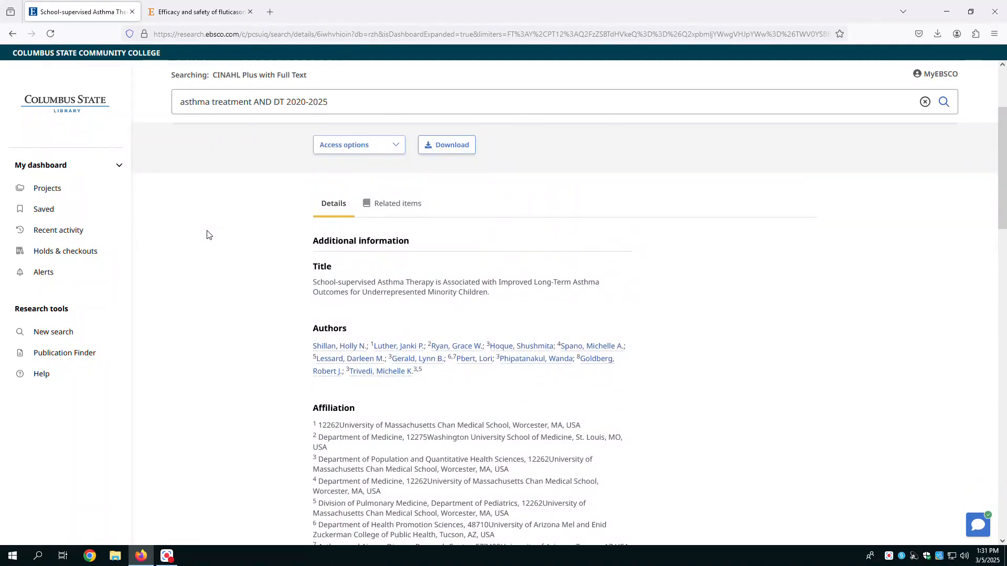
{"action": "mouse_move", "coordinate": [216, 237]}
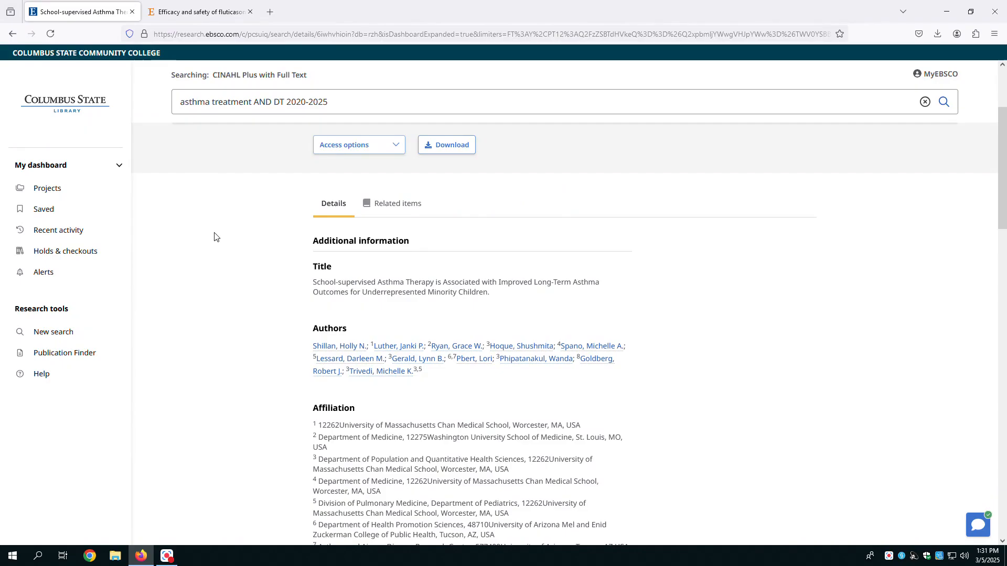
{"action": "scroll", "scroll_direction": "up", "scroll_amount": 3}
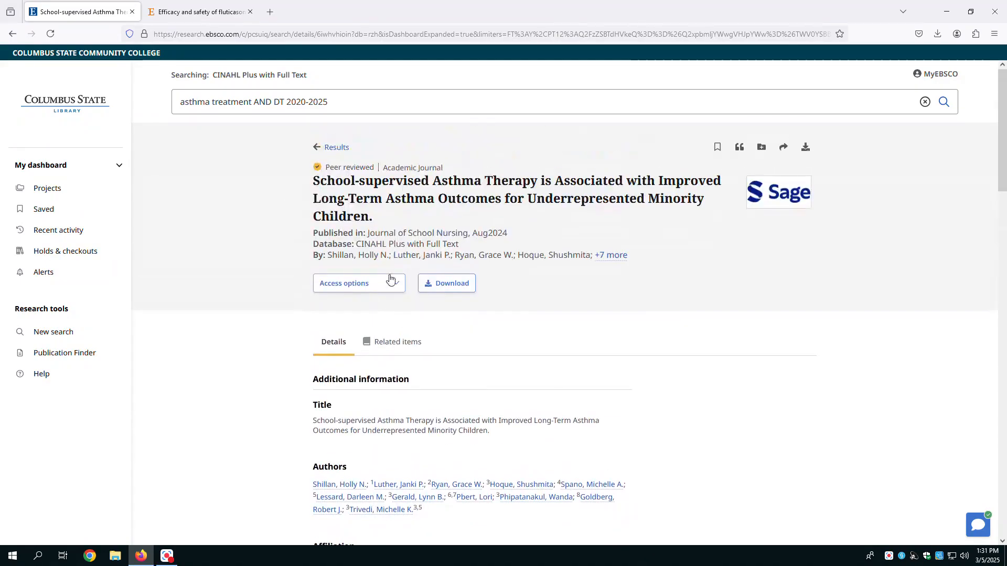
{"action": "left_click", "coordinate": [359, 282]}
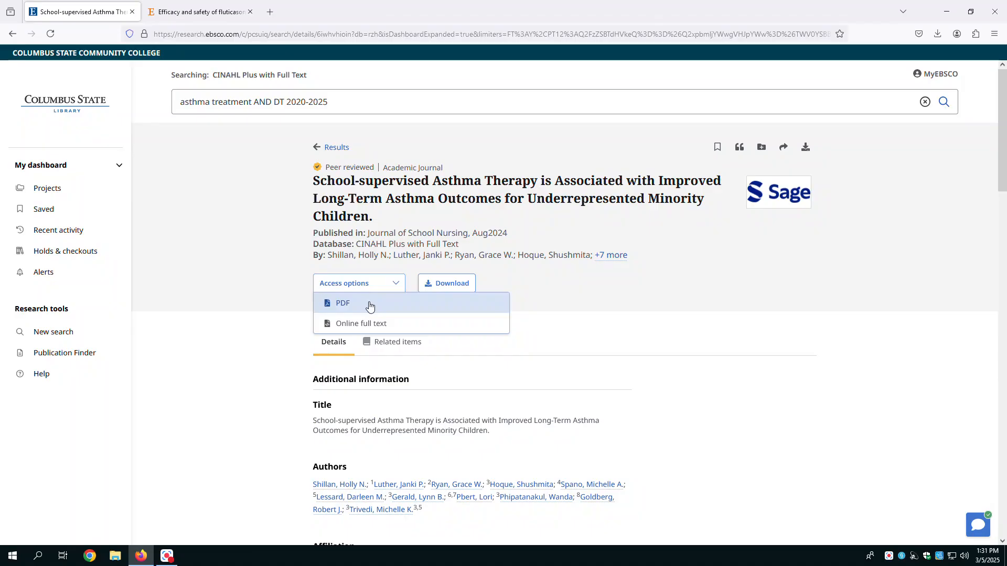
{"action": "mouse_move", "coordinate": [361, 323]}
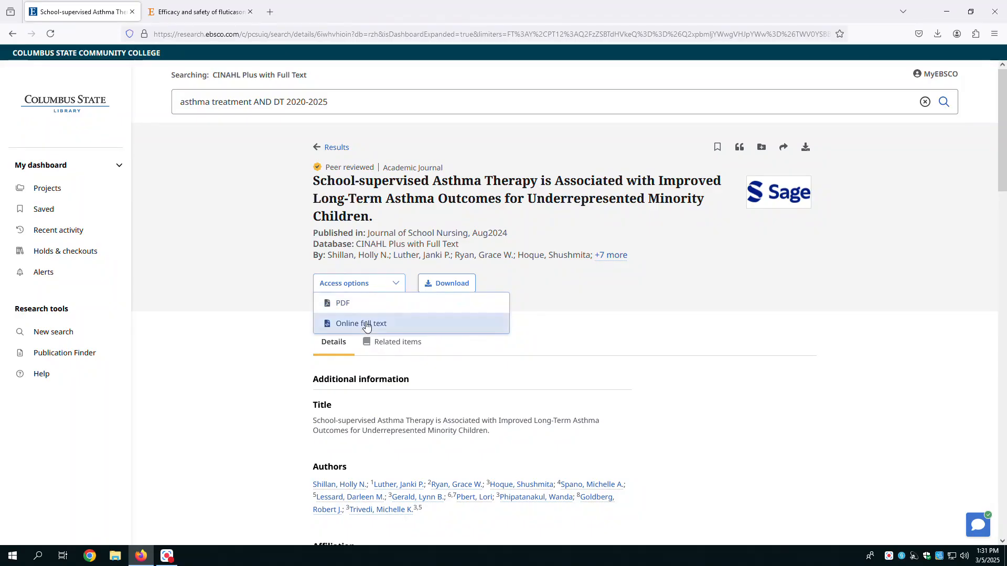
View the article's online full text, scroll through to the Conclusions, and return to the detailed record.
{"action": "left_click", "coordinate": [361, 323]}
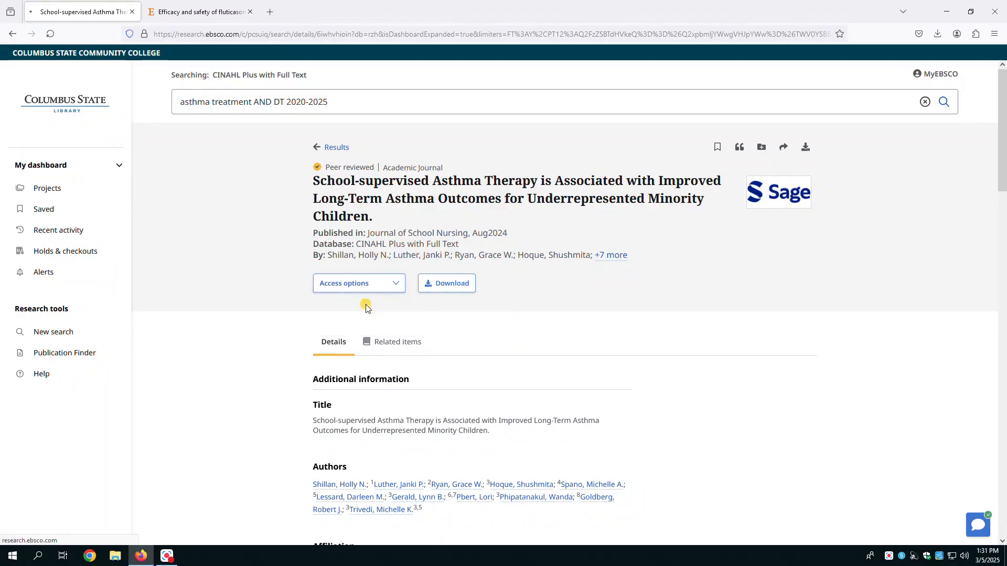
{"action": "left_click", "coordinate": [446, 283]}
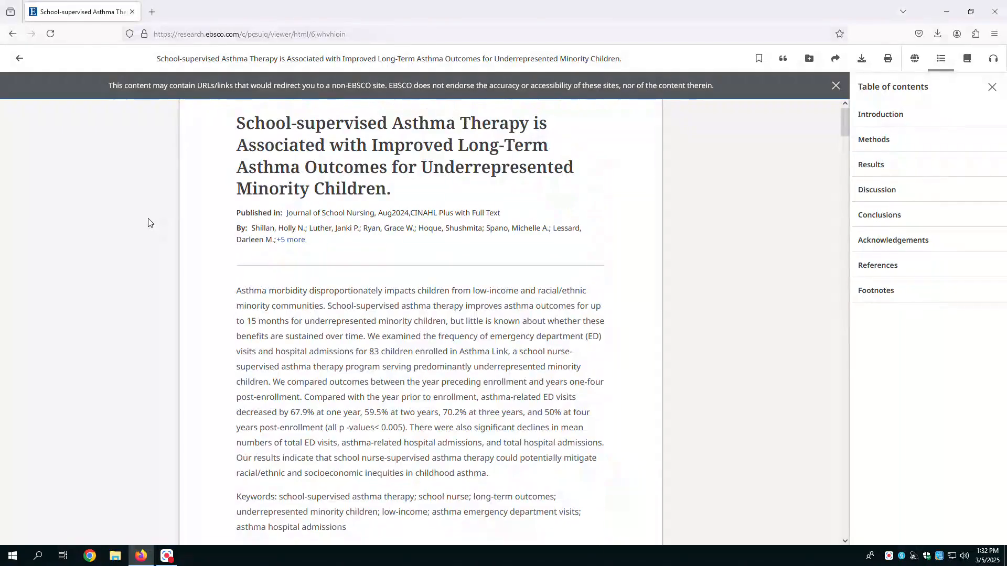
{"action": "scroll", "scroll_direction": "down", "scroll_amount": 3}
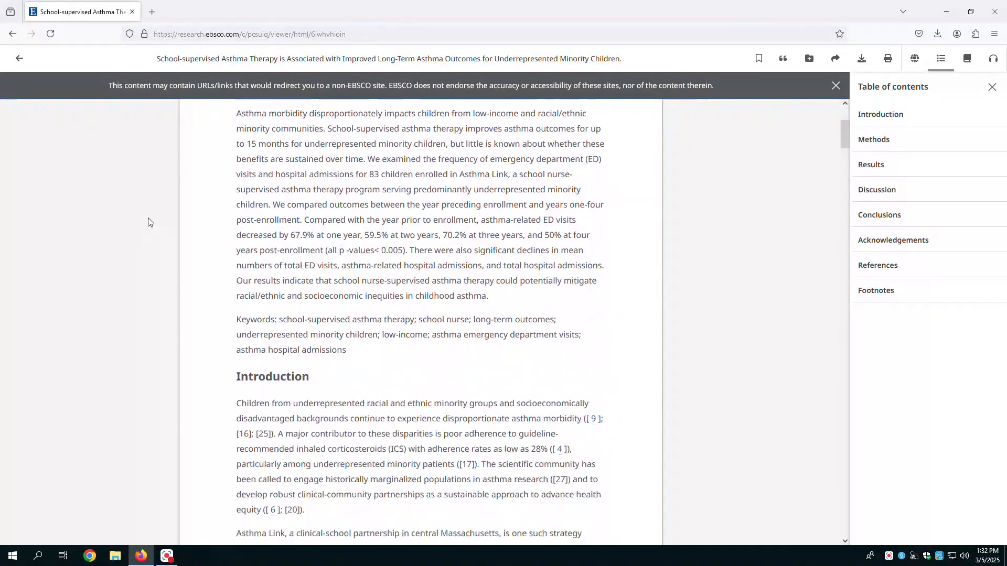
{"action": "scroll", "scroll_direction": "down", "scroll_amount": 3}
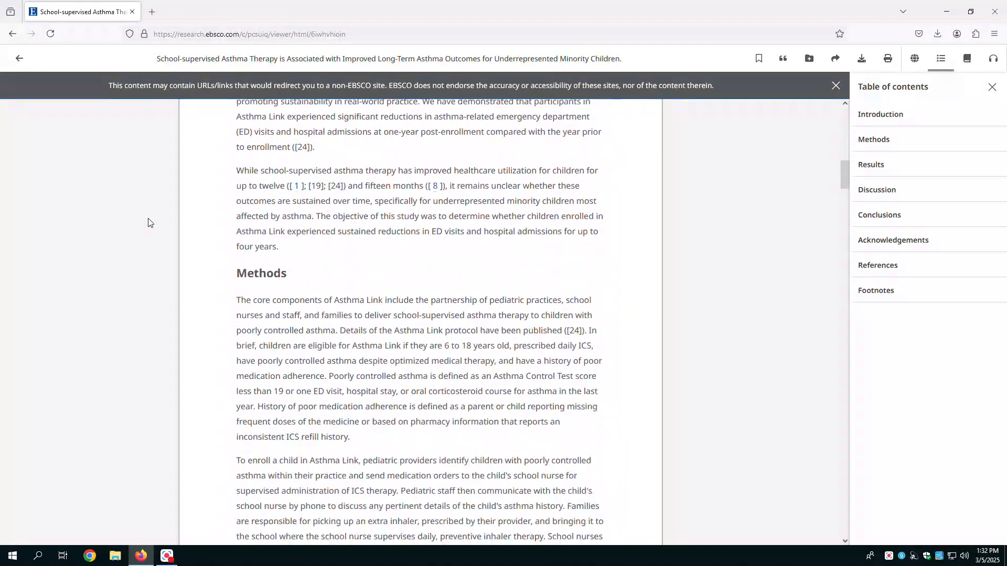
{"action": "scroll", "scroll_direction": "down", "scroll_amount": 3}
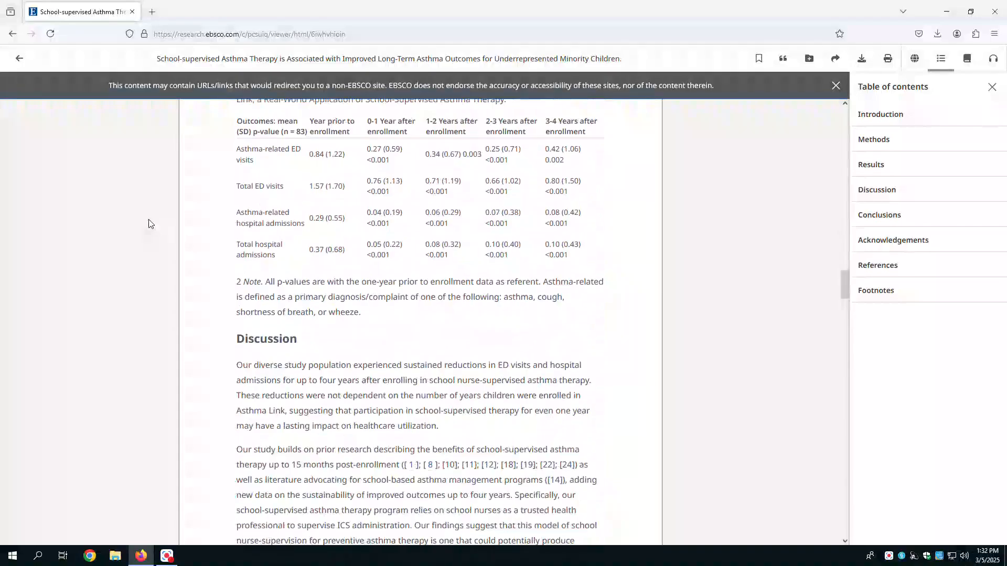
{"action": "scroll", "scroll_direction": "down", "scroll_amount": 3}
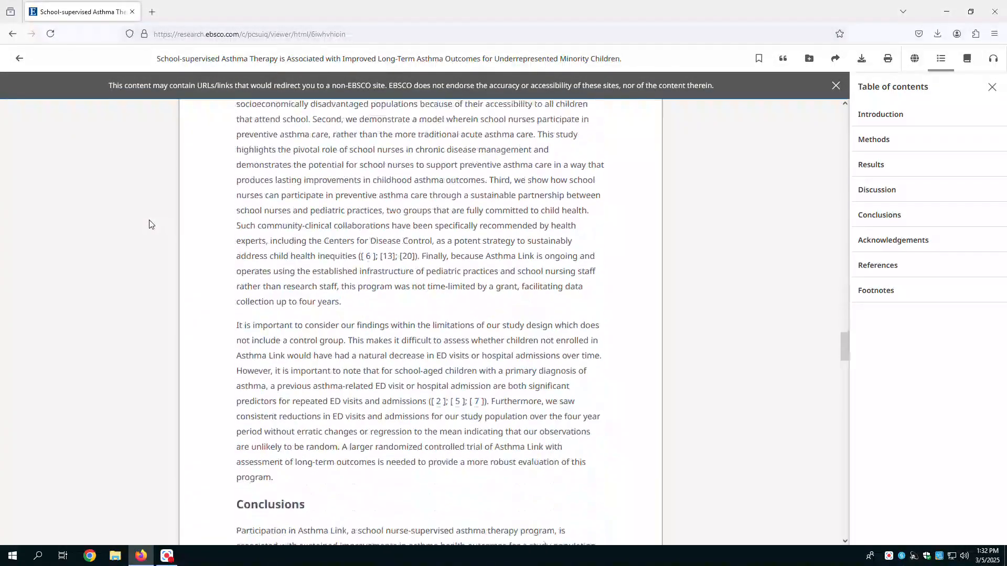
{"action": "scroll", "scroll_direction": "down", "scroll_amount": 3}
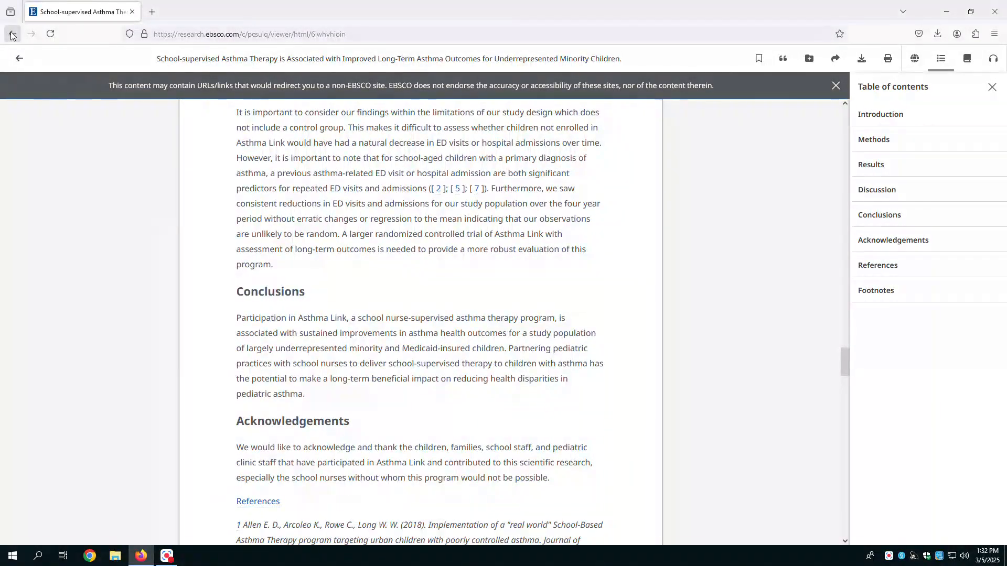
{"action": "left_click", "coordinate": [11, 34]}
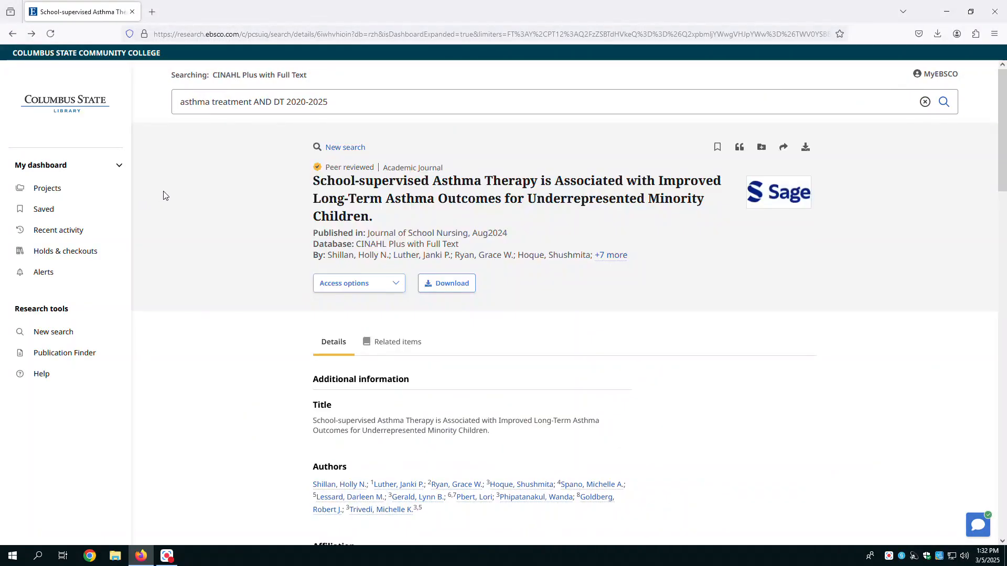
{"action": "mouse_move", "coordinate": [242, 212]}
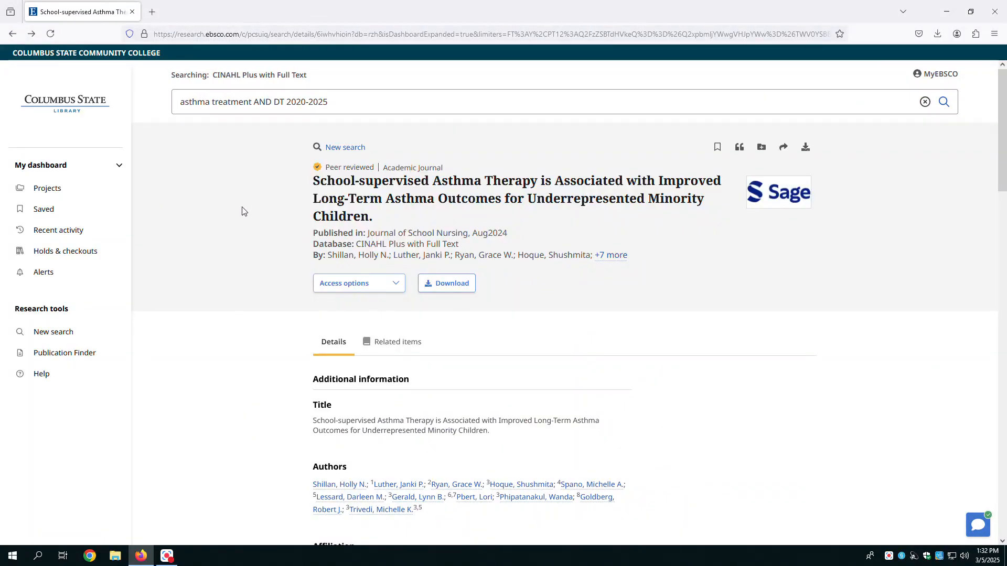
{"action": "mouse_move", "coordinate": [230, 214]}
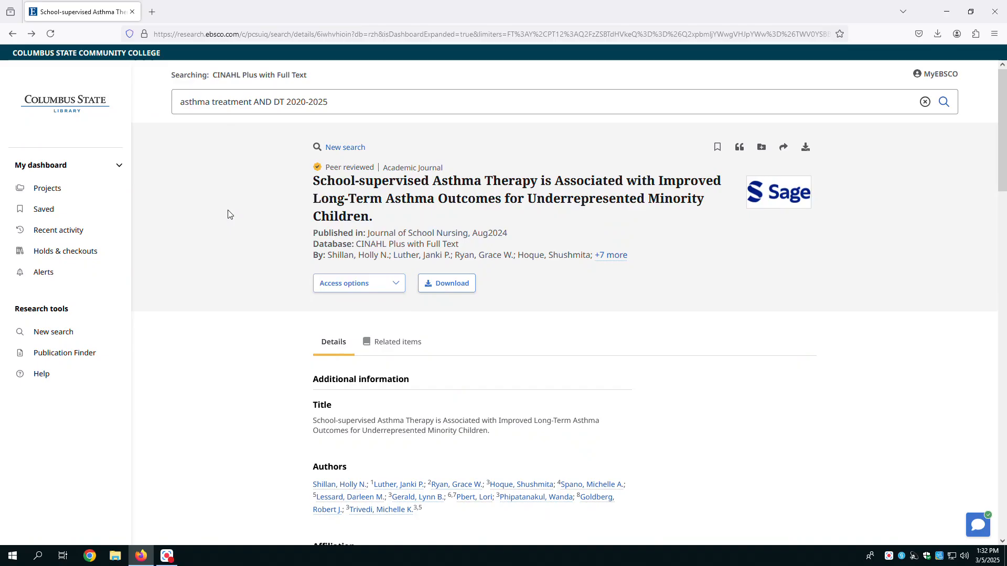
{"action": "scroll", "scroll_direction": "down", "scroll_amount": 3}
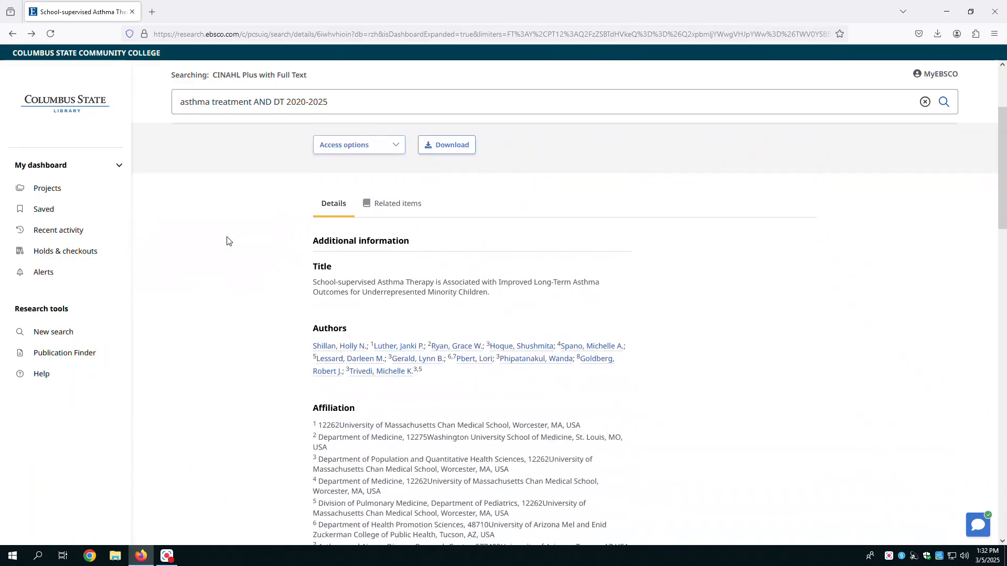
{"action": "scroll", "scroll_direction": "up", "scroll_amount": 3}
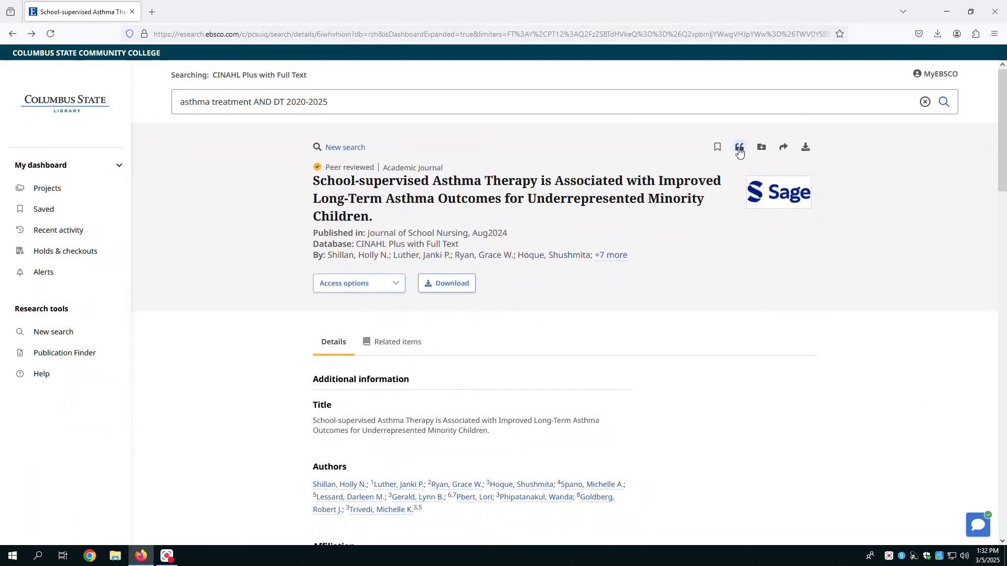
{"action": "left_click", "coordinate": [739, 147]}
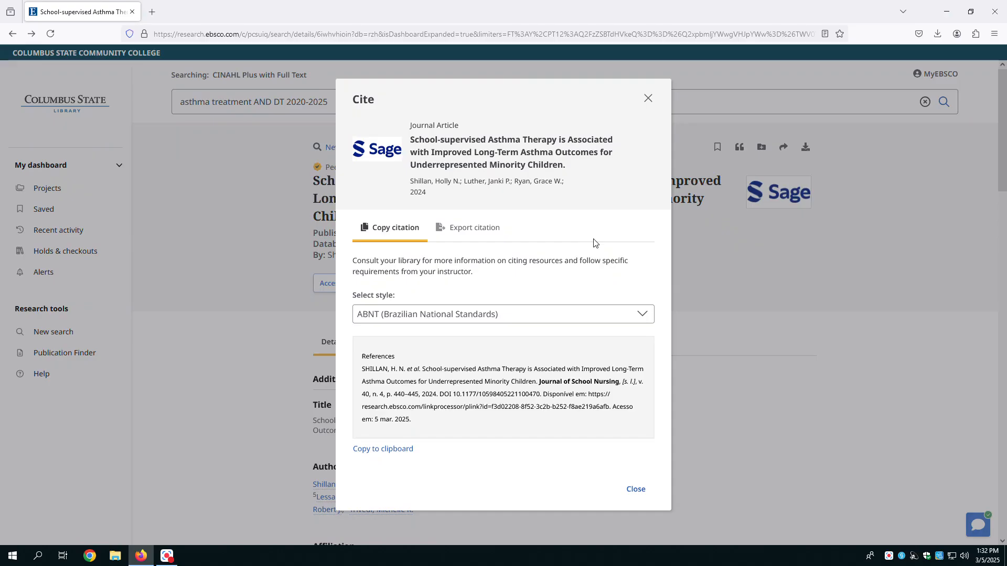
Switch the citation style from ABNT to APA 7th Edition (American Psychological Assoc.).
{"action": "left_click", "coordinate": [503, 315]}
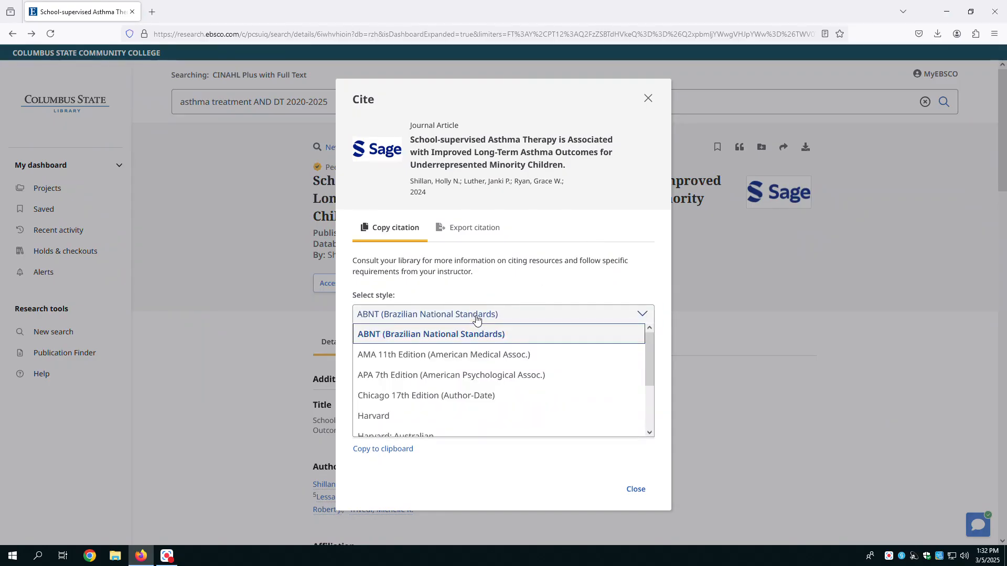
{"action": "mouse_move", "coordinate": [447, 375]}
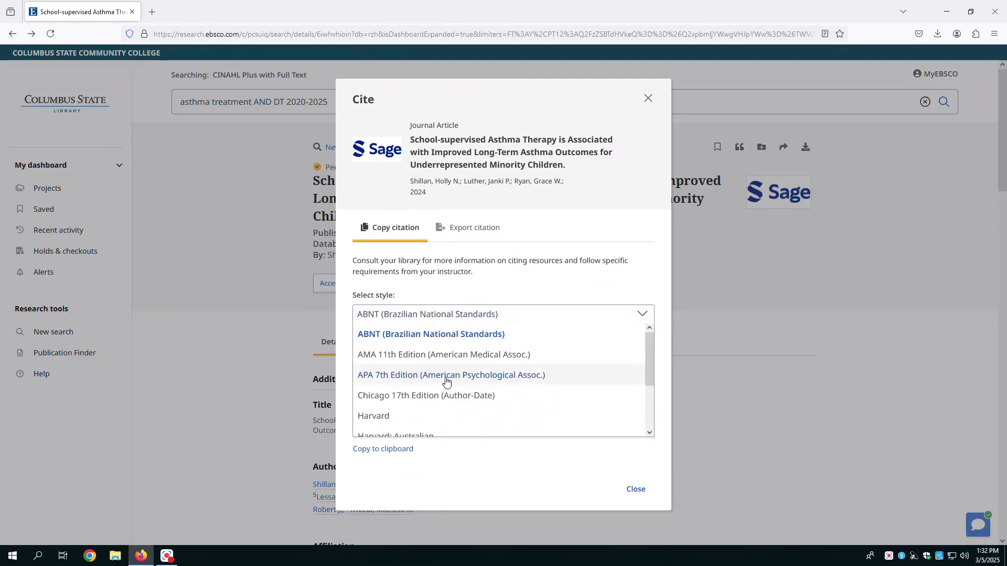
{"action": "left_click", "coordinate": [450, 375]}
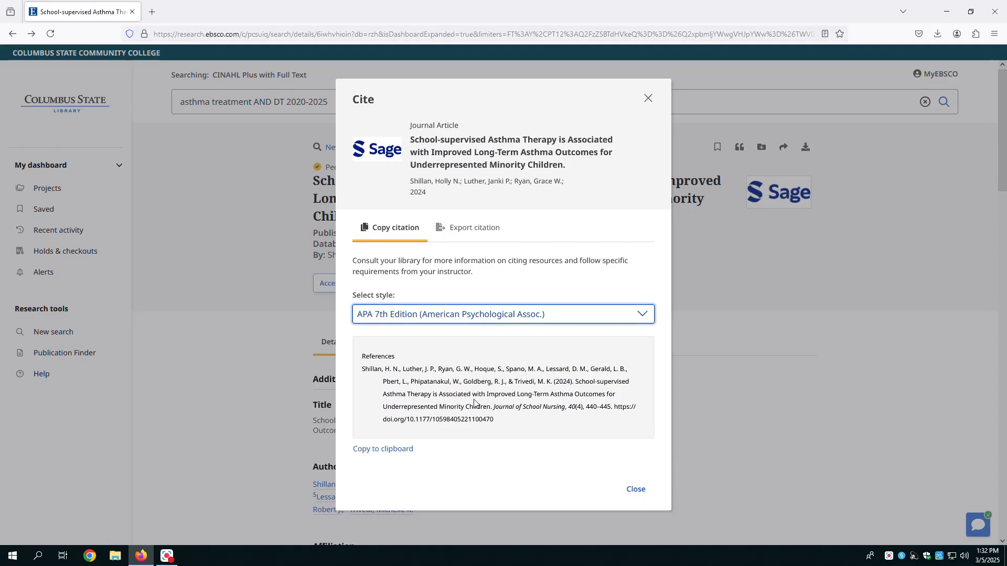
{"action": "mouse_move", "coordinate": [529, 455]}
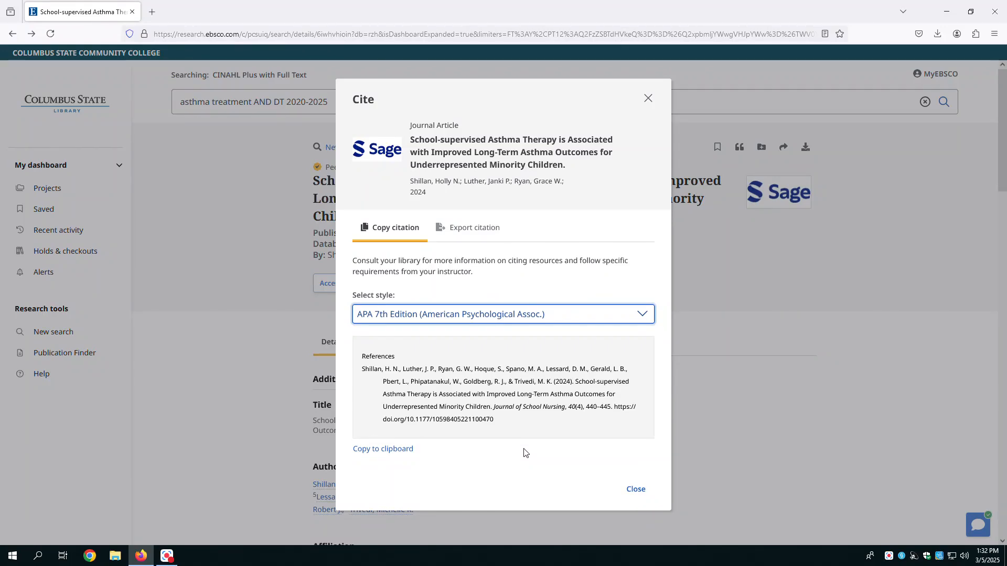
{"action": "mouse_move", "coordinate": [514, 460]}
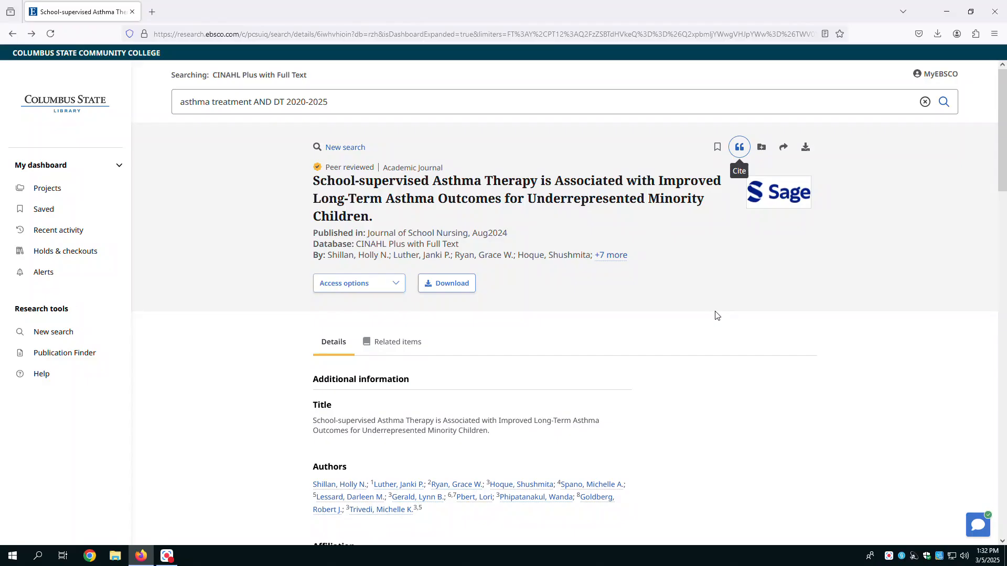
{"action": "mouse_move", "coordinate": [447, 283]}
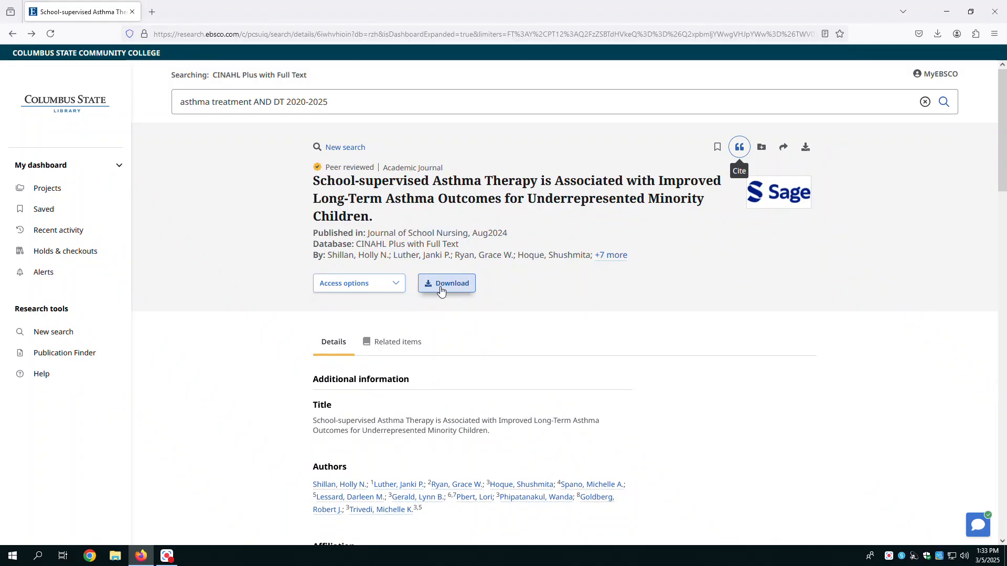
{"action": "mouse_move", "coordinate": [578, 289]}
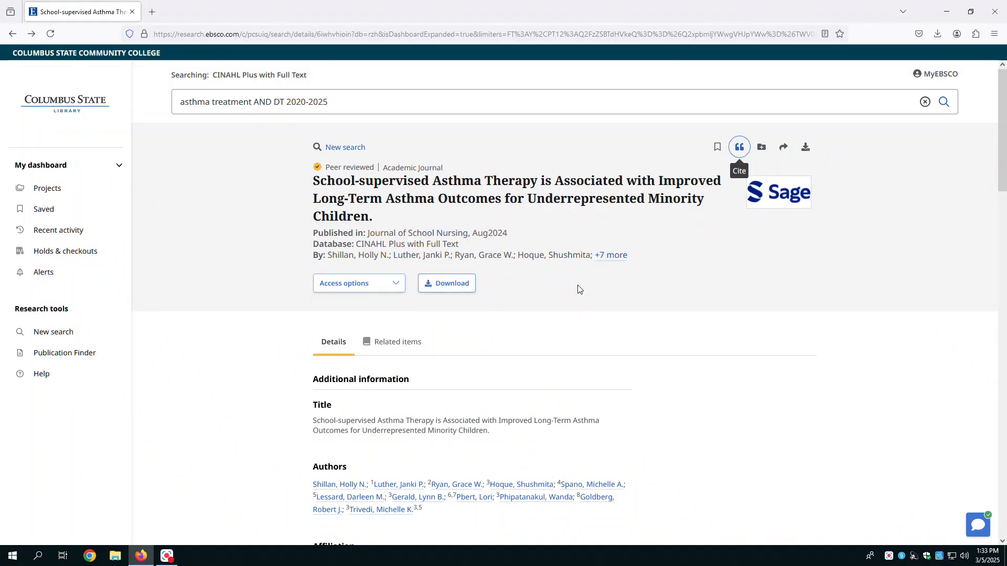
{"action": "mouse_move", "coordinate": [576, 284]}
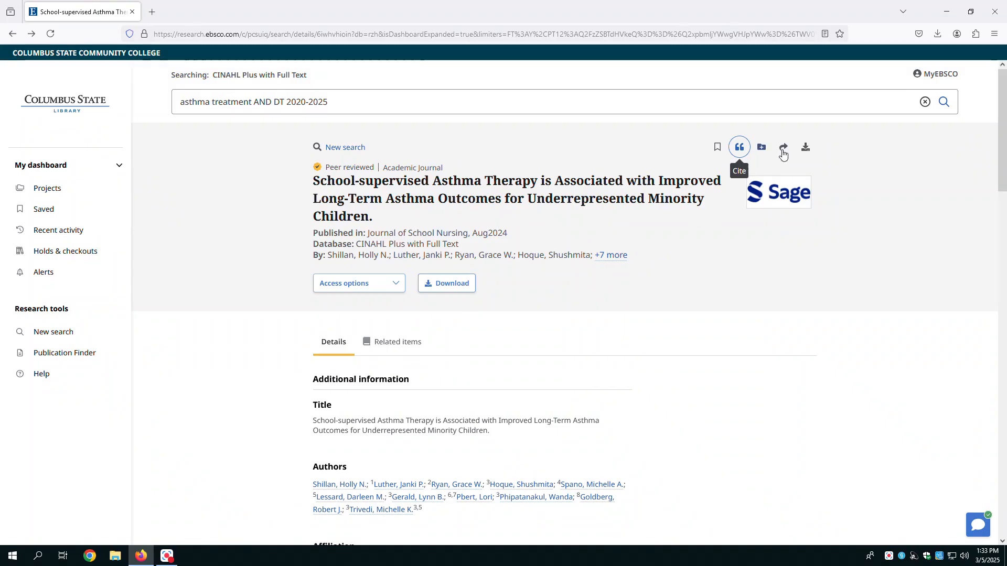
{"action": "mouse_move", "coordinate": [804, 147]}
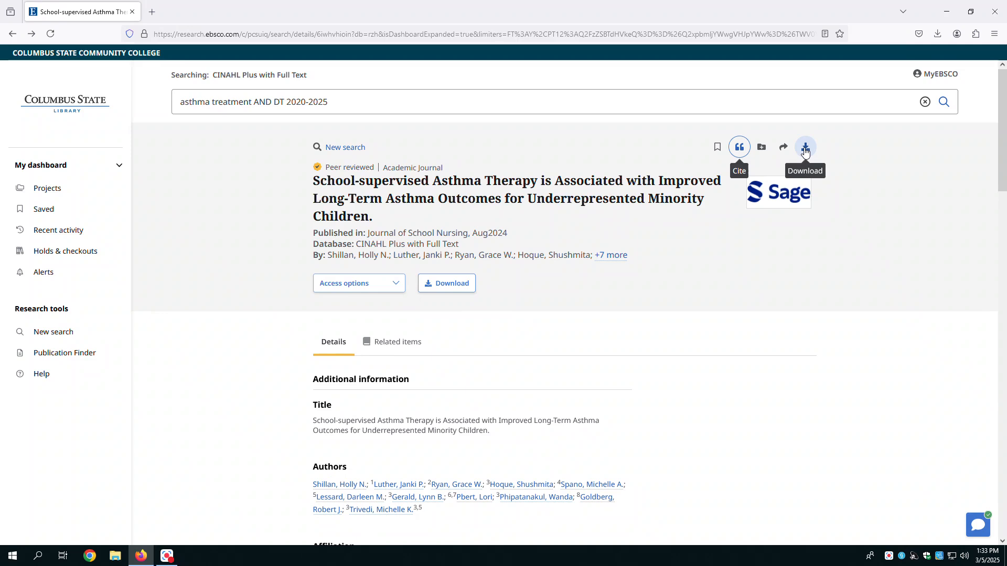
{"action": "mouse_move", "coordinate": [700, 326]}
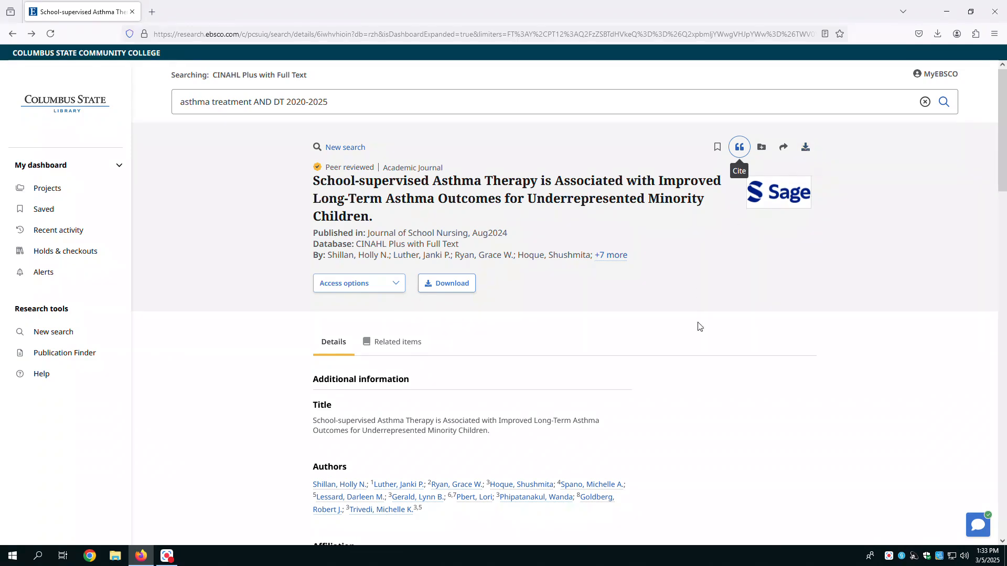
{"action": "mouse_move", "coordinate": [616, 315]}
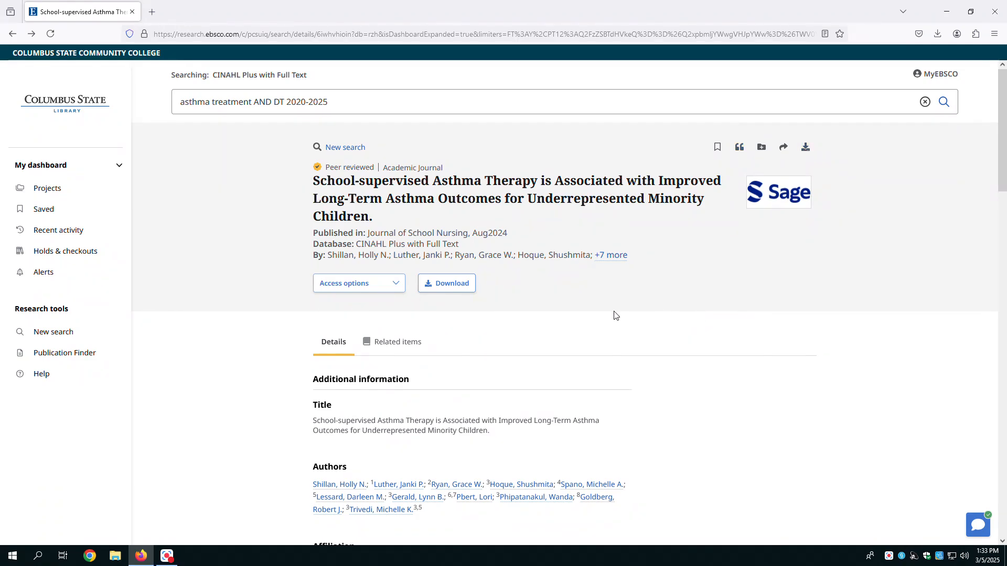
{"action": "mouse_move", "coordinate": [610, 314]}
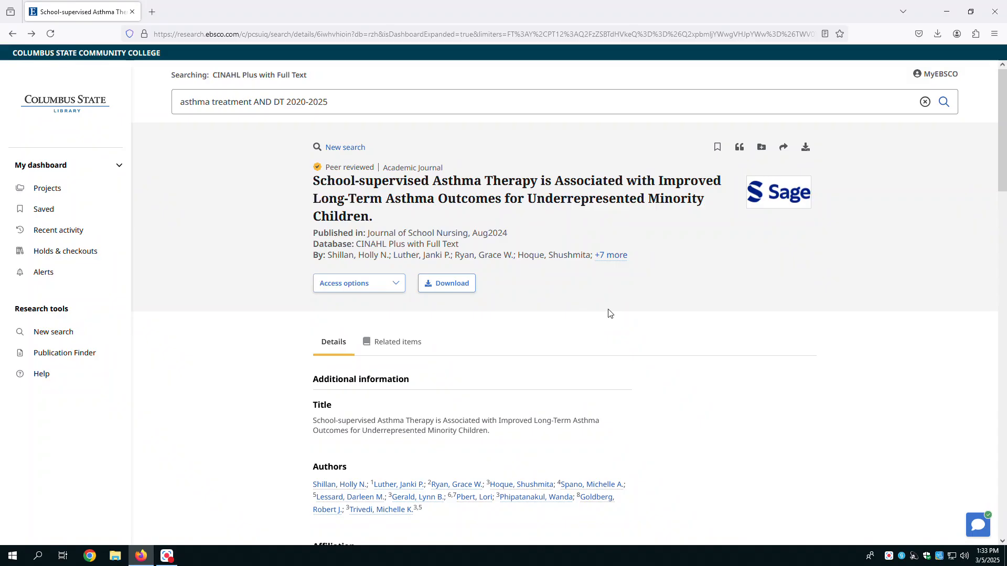
{"action": "mouse_move", "coordinate": [783, 147]}
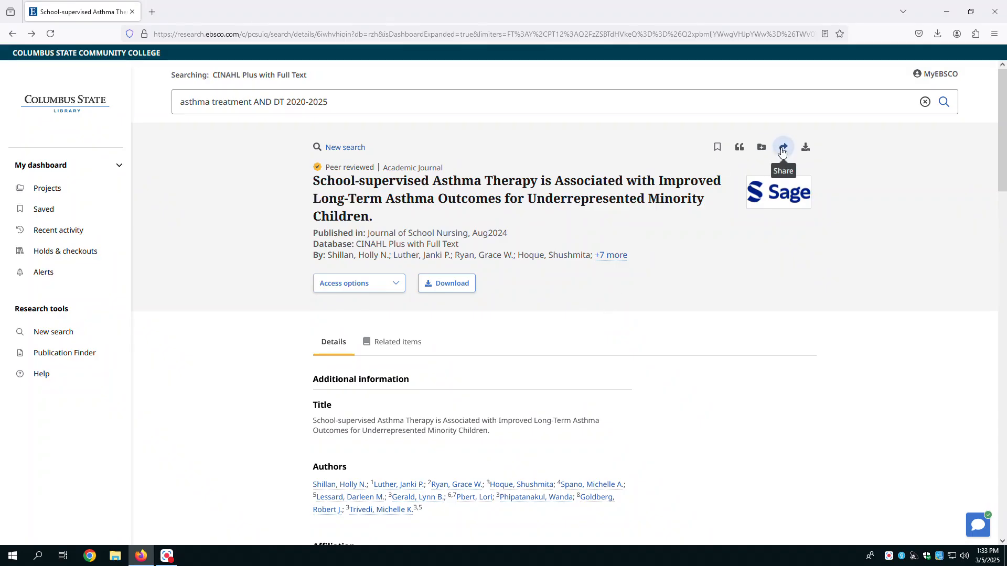
Generate a persistent share link for the article, select its URL, and close the Share dialog.
{"action": "left_click", "coordinate": [783, 147]}
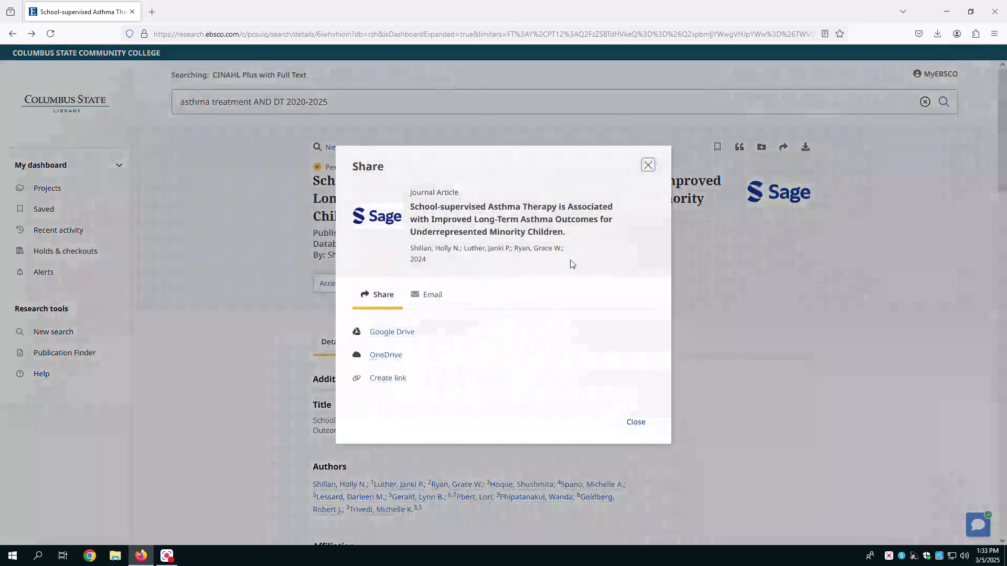
{"action": "left_click", "coordinate": [388, 378]}
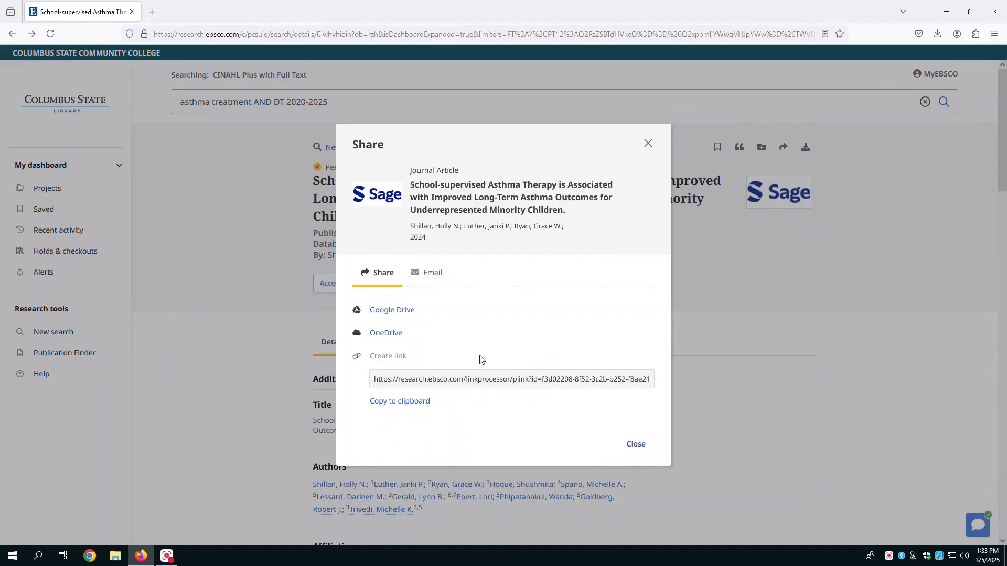
{"action": "left_click", "coordinate": [511, 378]}
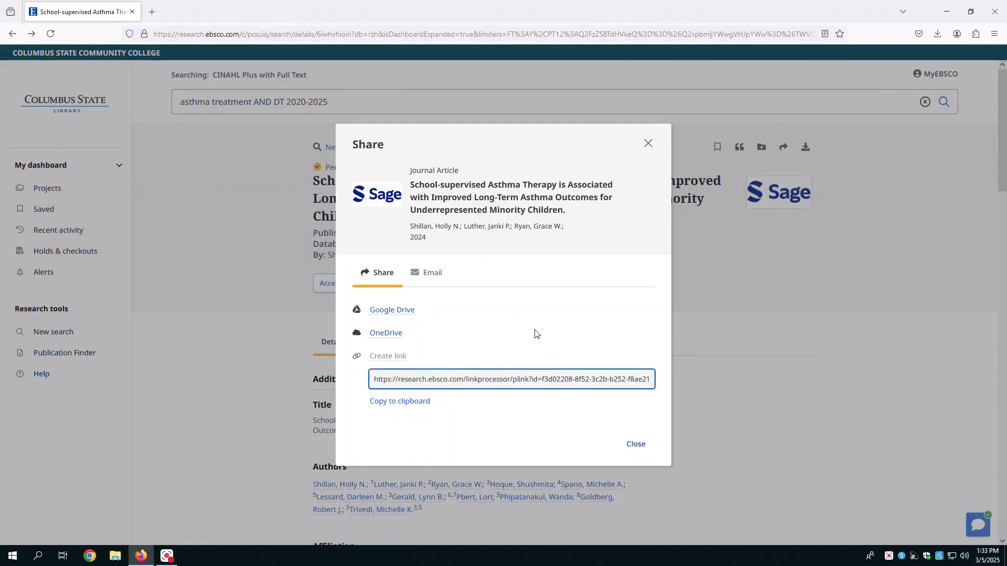
{"action": "mouse_move", "coordinate": [650, 143]}
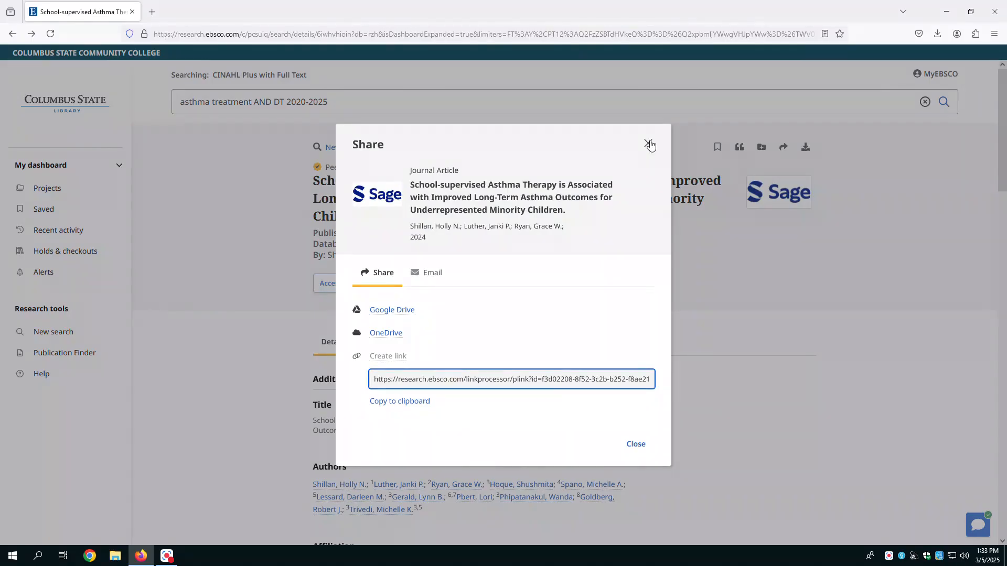
{"action": "left_click", "coordinate": [650, 144]}
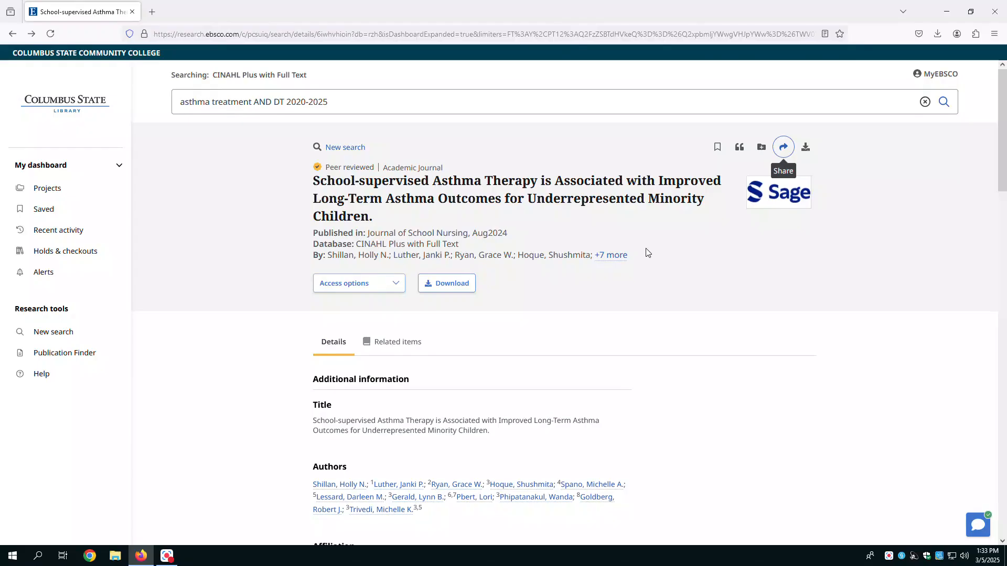
{"action": "mouse_move", "coordinate": [717, 146]}
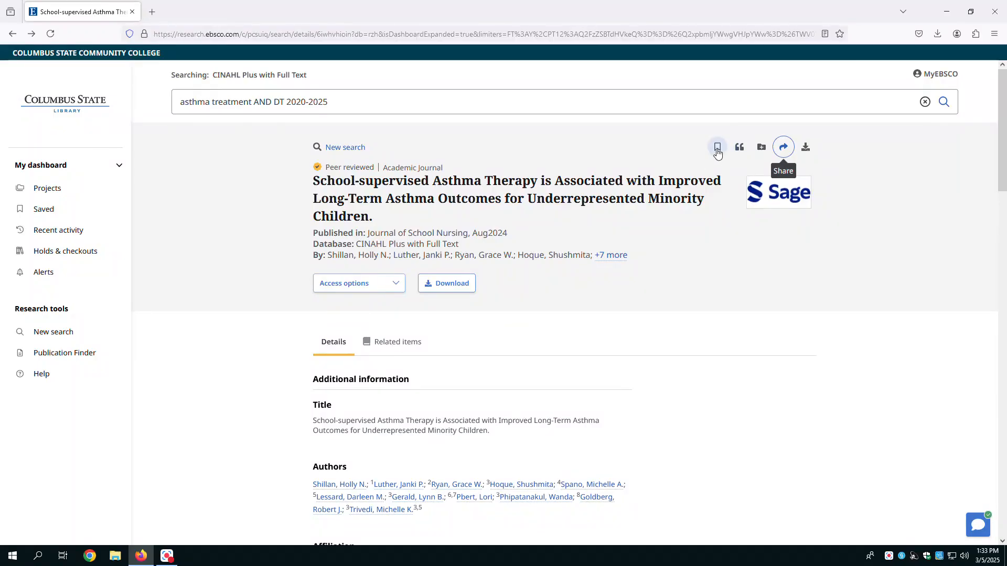
{"action": "mouse_move", "coordinate": [653, 314]}
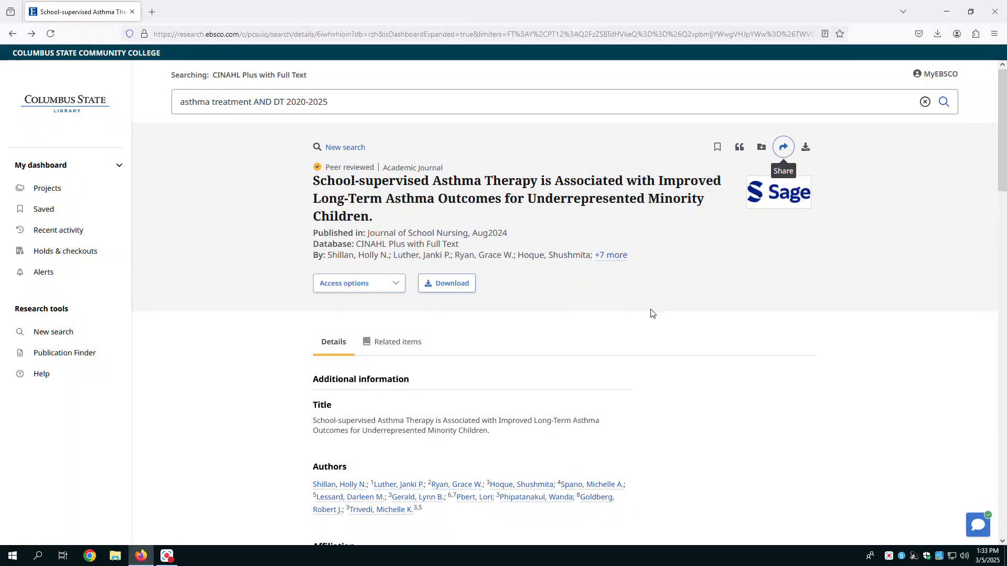
{"action": "mouse_move", "coordinate": [626, 332]}
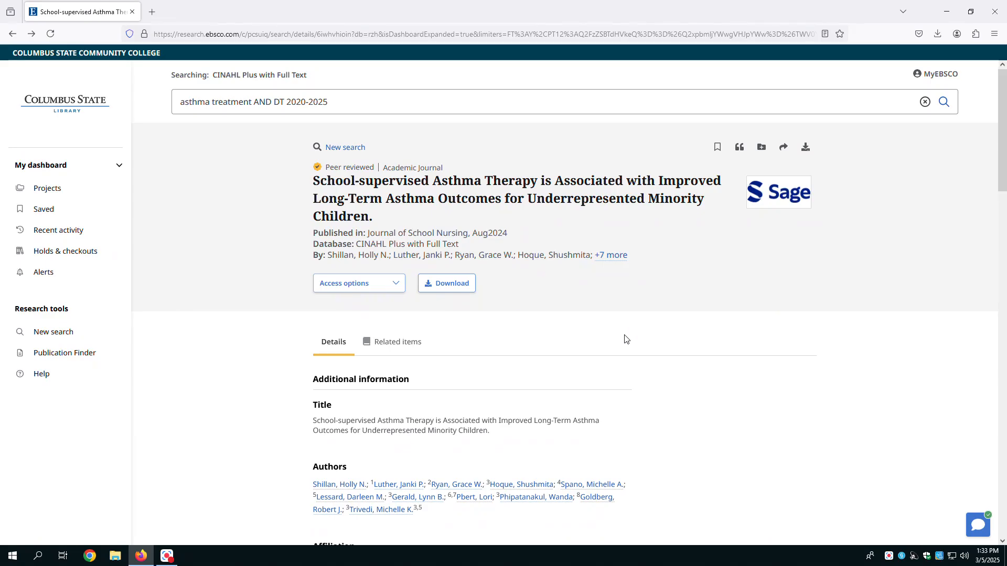
{"action": "mouse_move", "coordinate": [647, 295]}
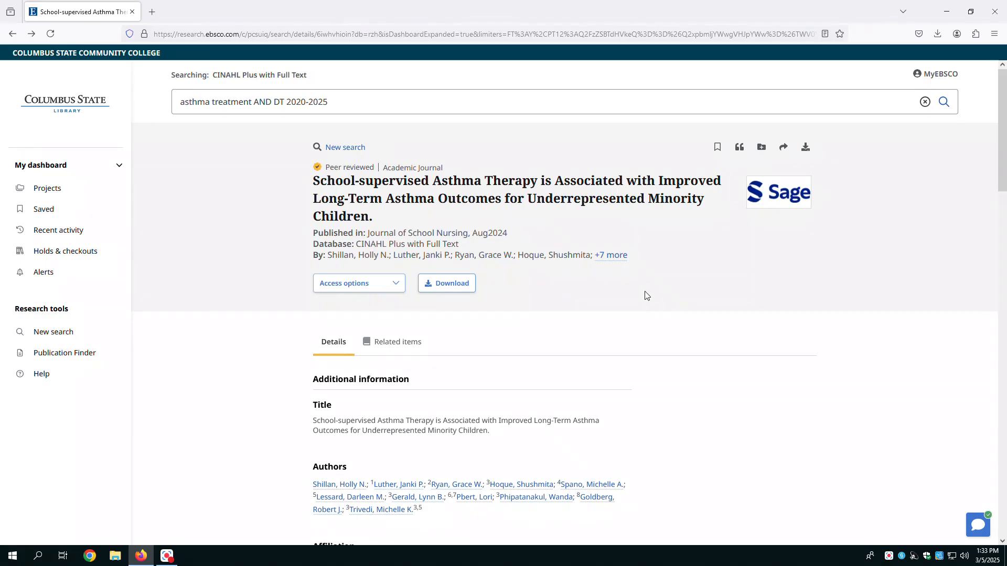